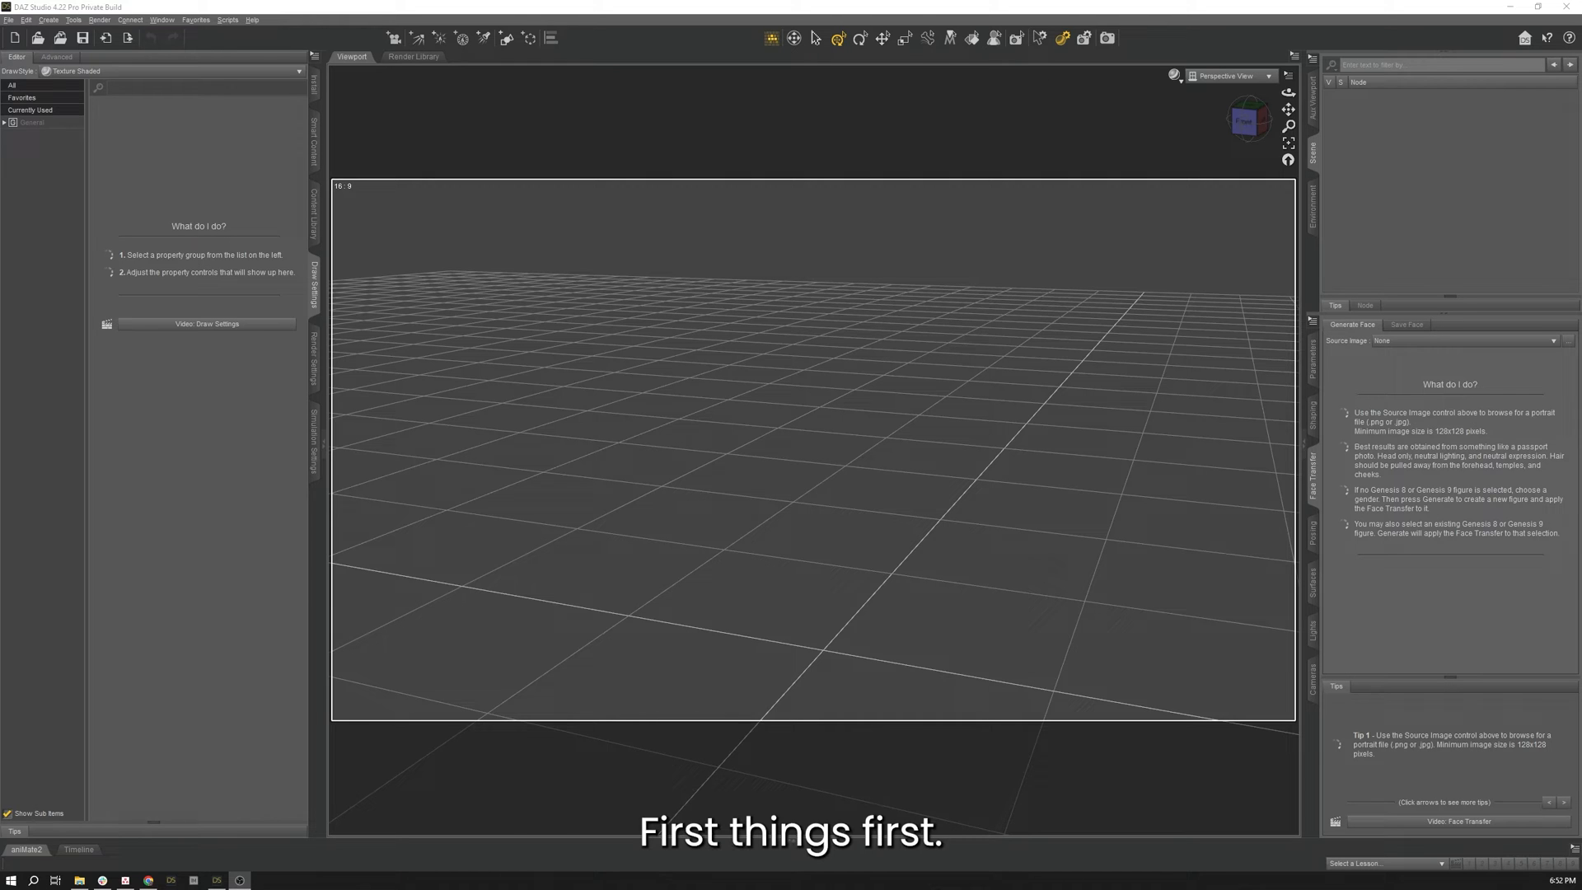
mouse_move(1013, 585)
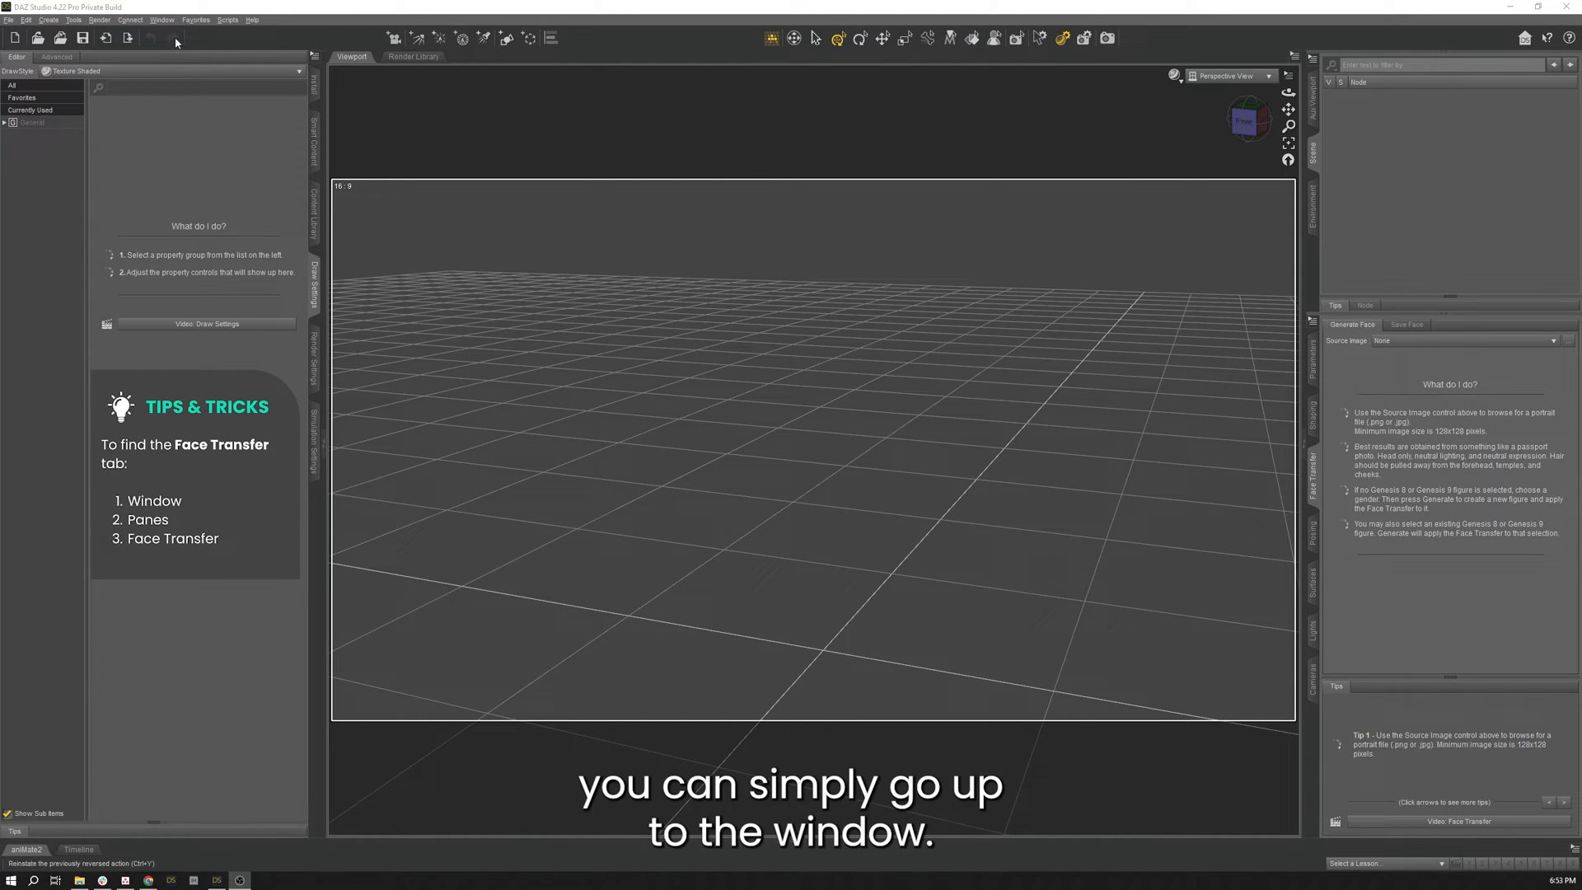
- Show the Window menu's pane list to locate Face Transfer
click(161, 20)
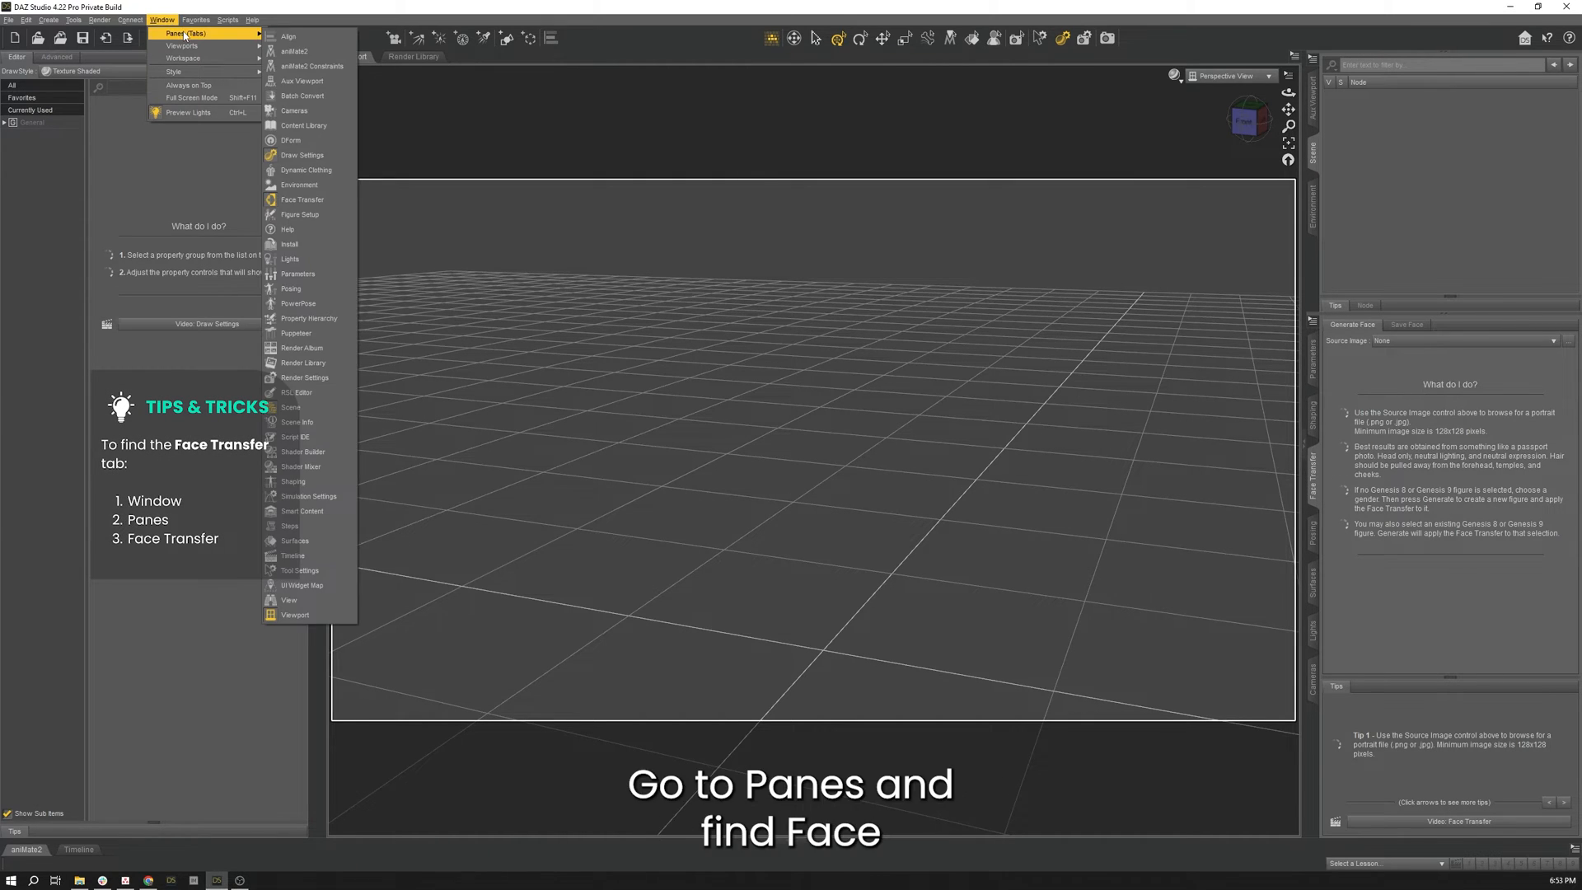
mouse_move(303, 200)
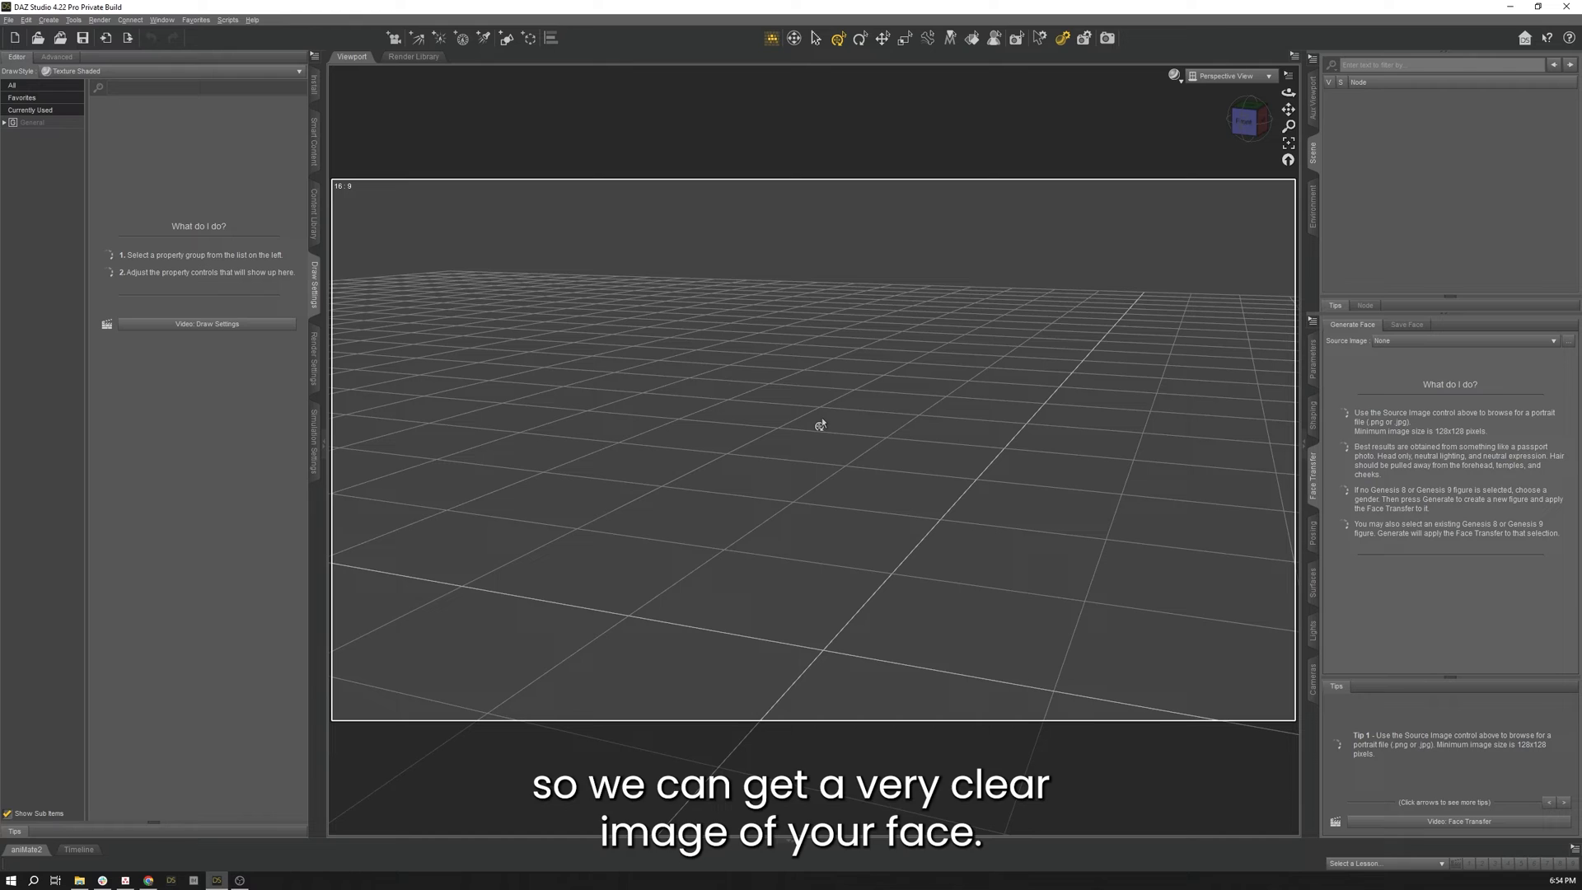
mouse_move(1302, 436)
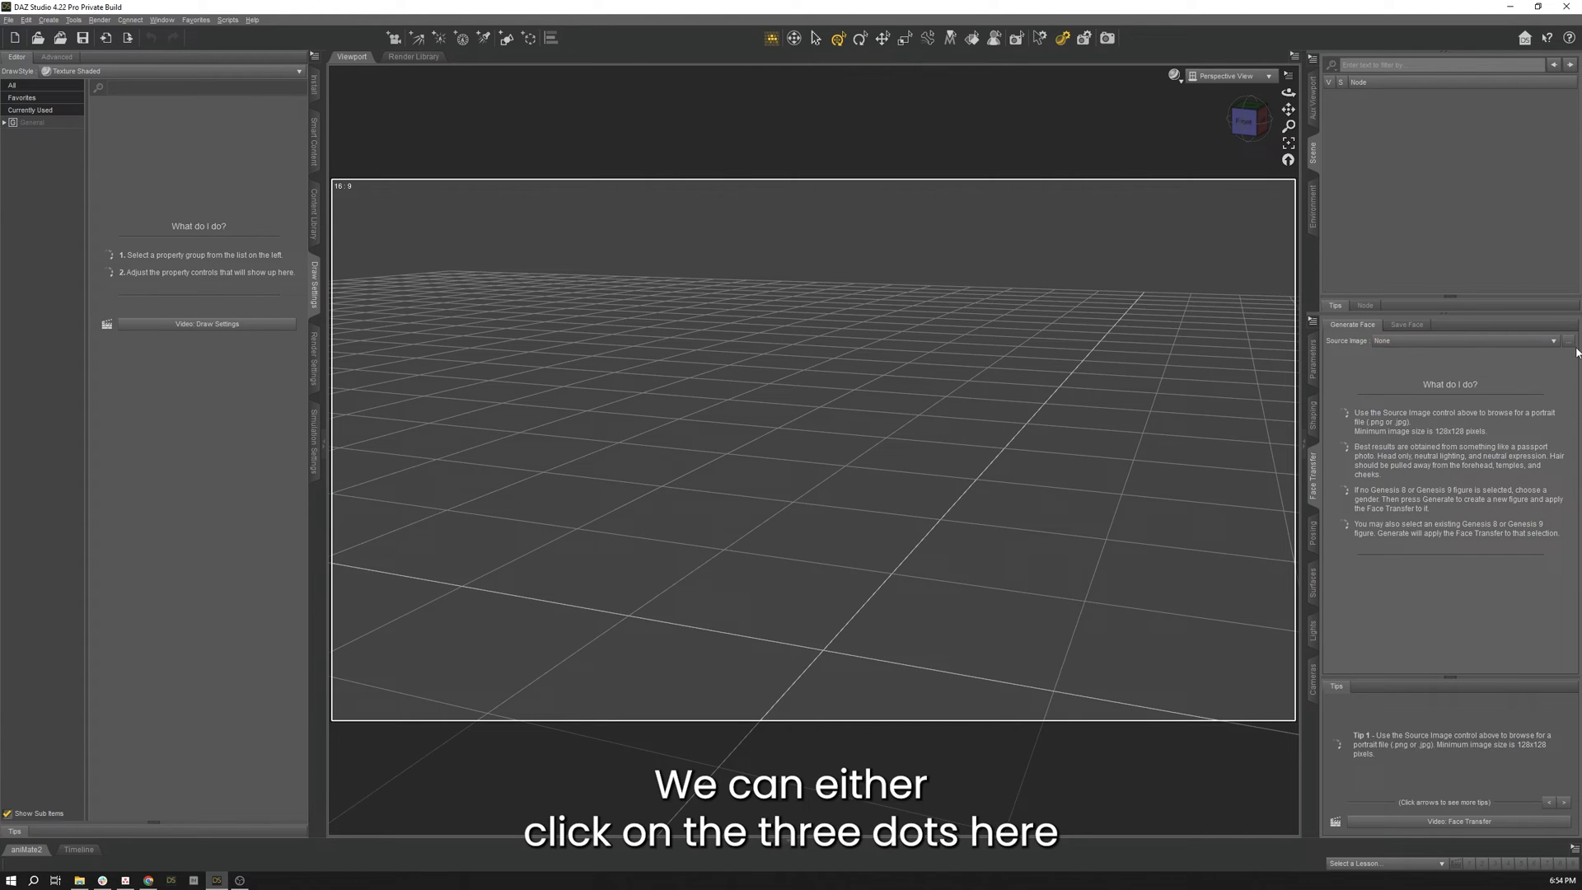
- Browse to the Portraits folder and load the man's portrait as the source image
click(1552, 340)
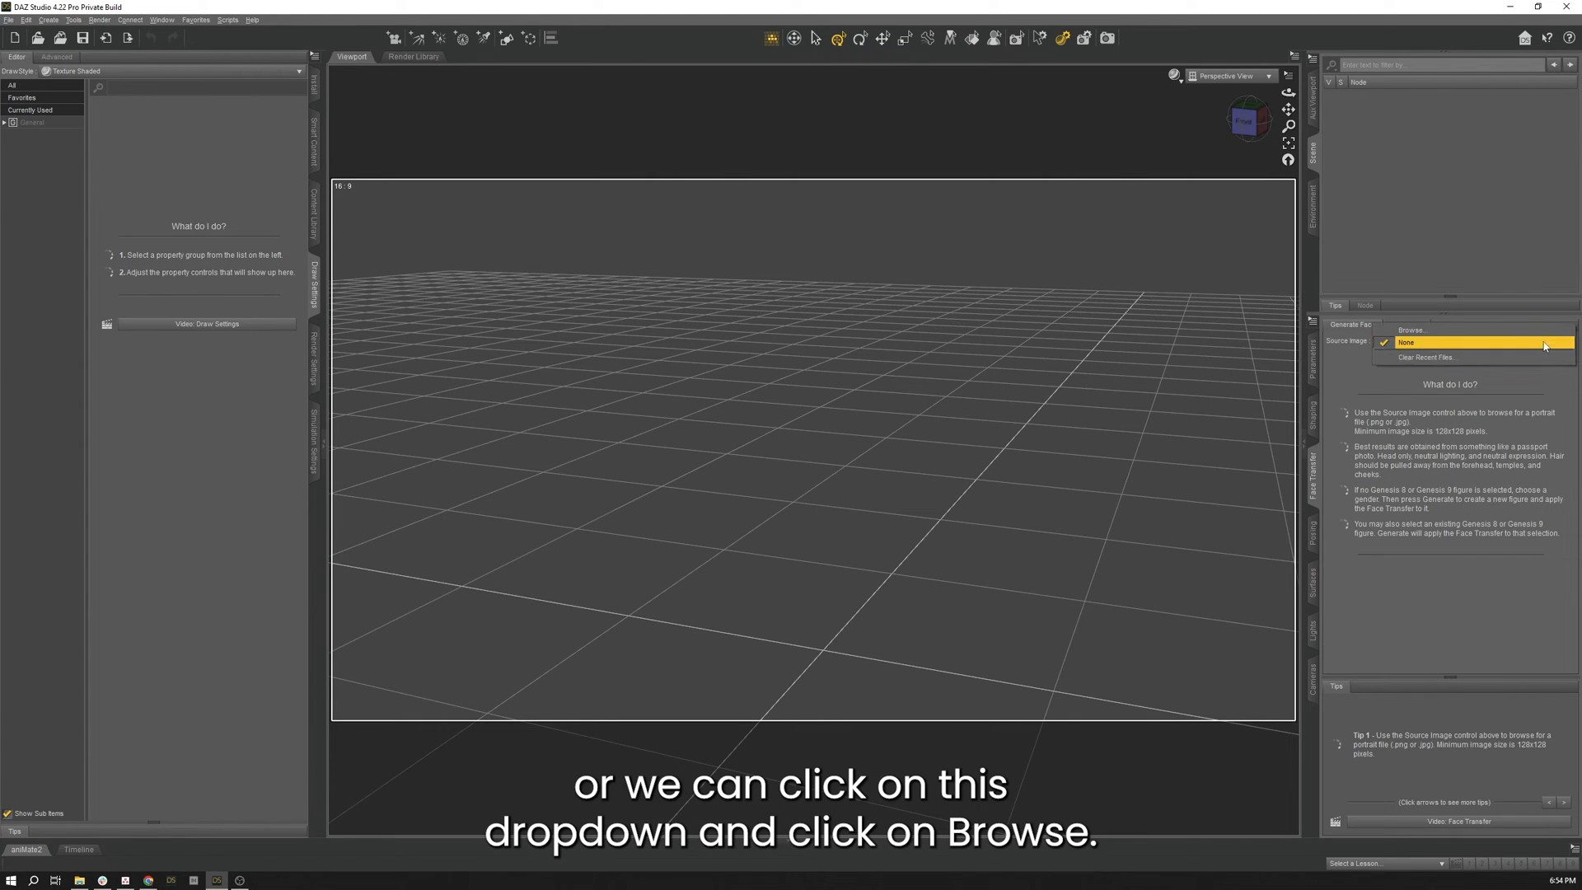
click(1410, 330)
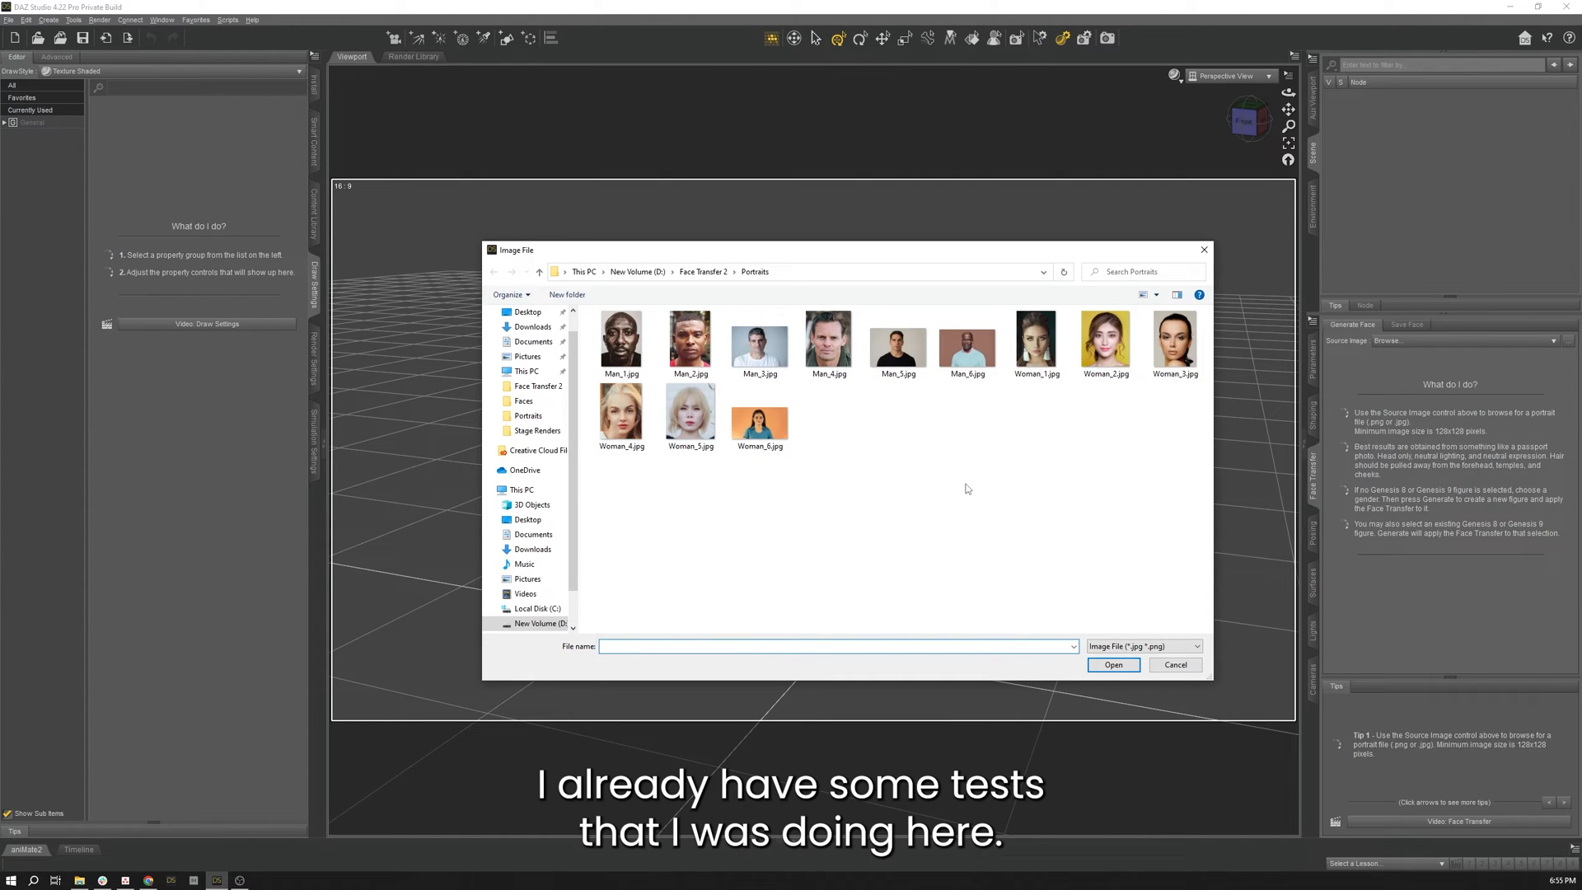
click(1173, 664)
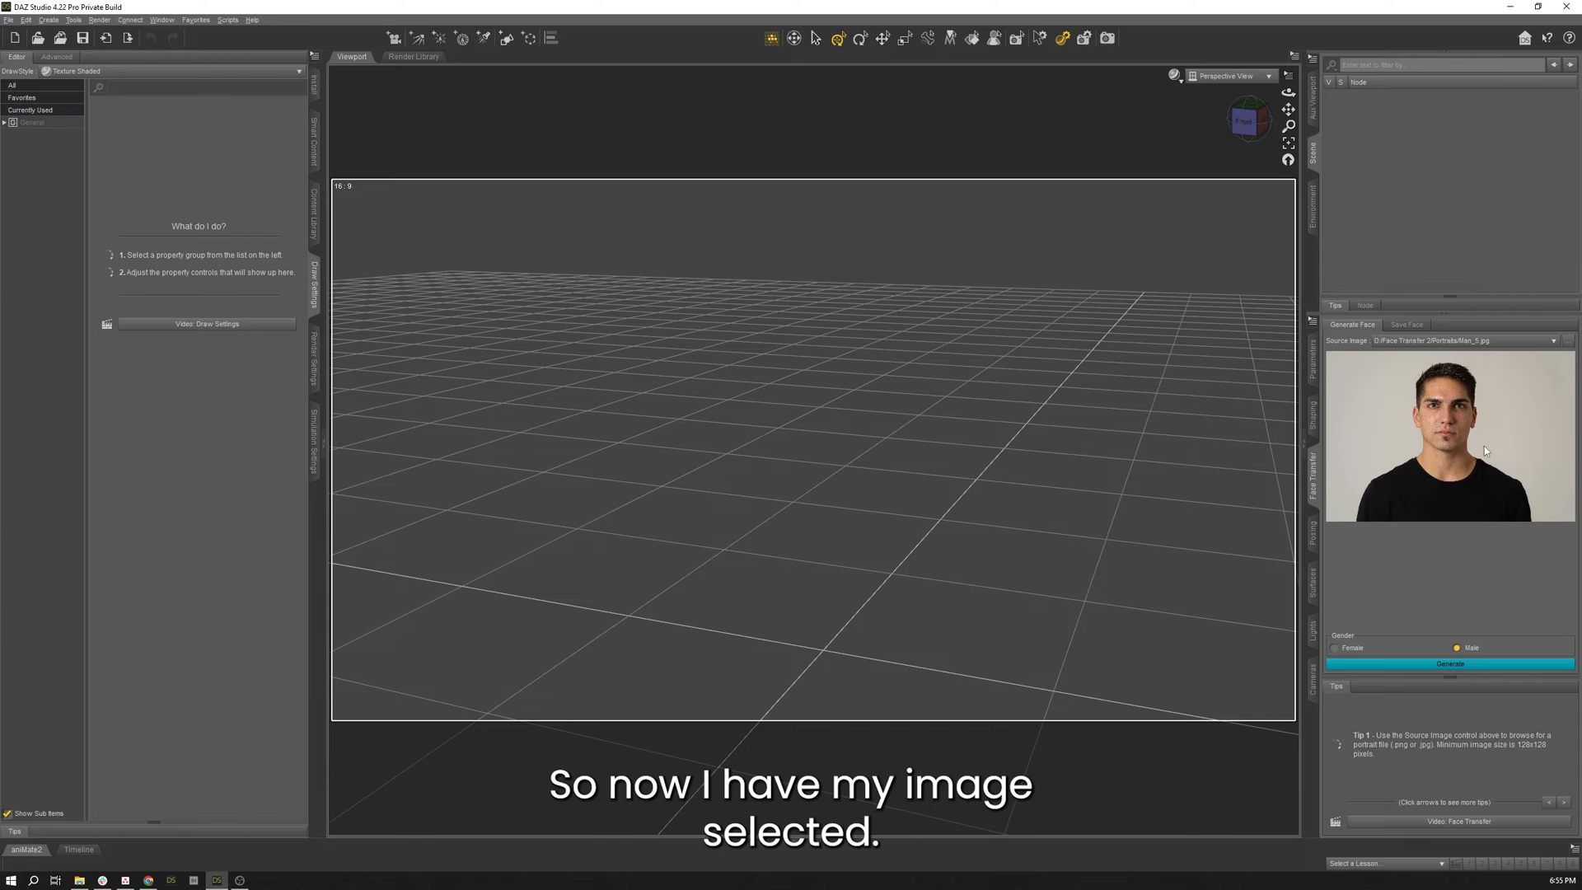
mouse_move(1500, 449)
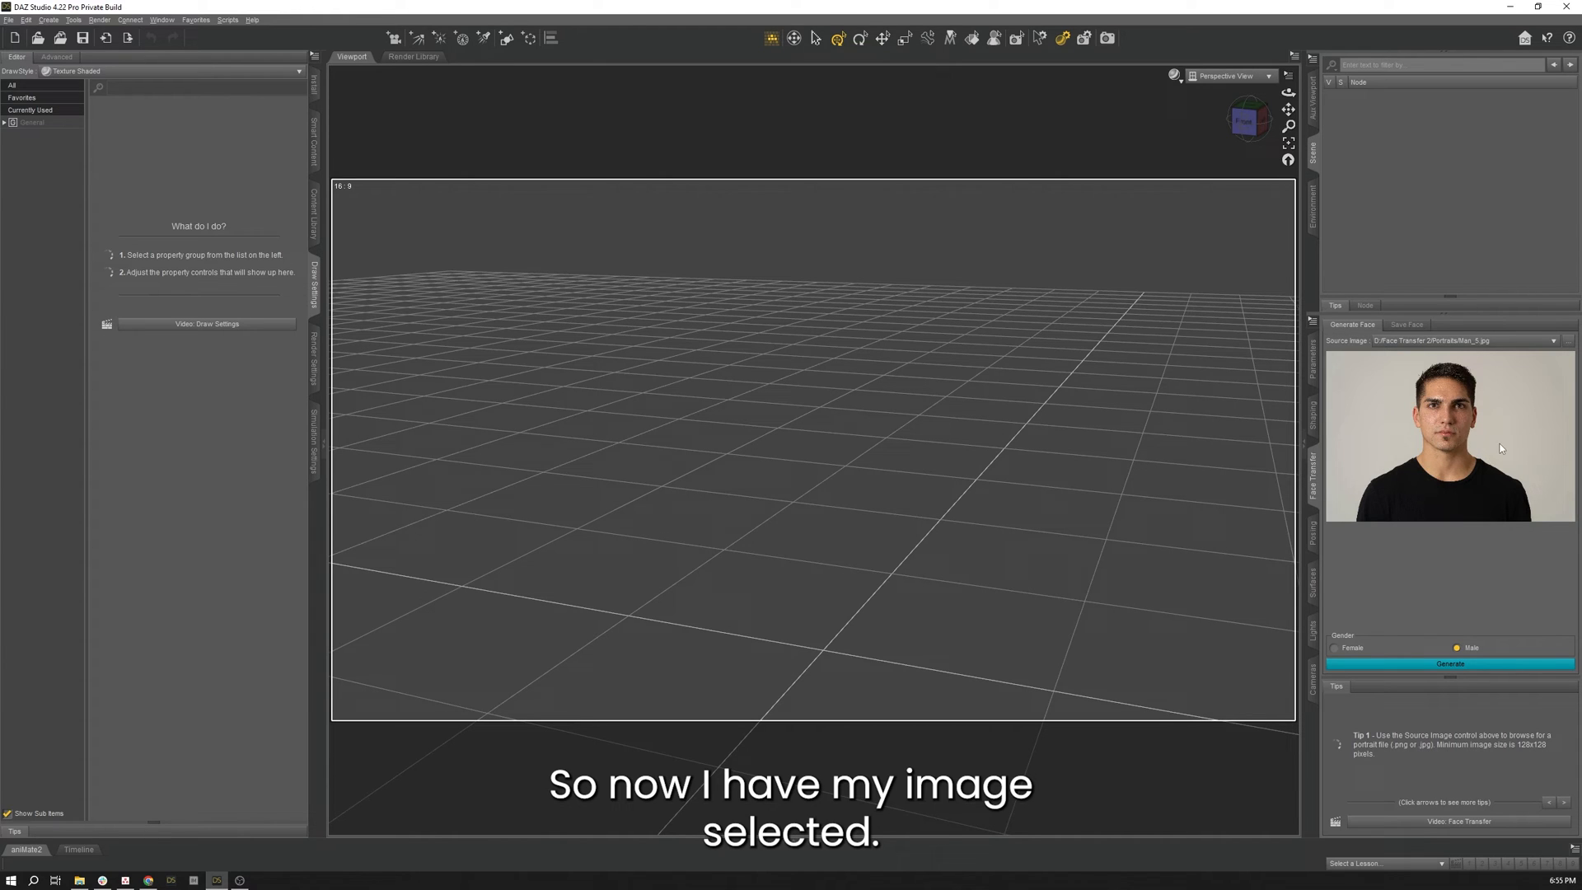
- Choose Male as the gender and generate the Genesis 9 figure from the portrait
click(1337, 646)
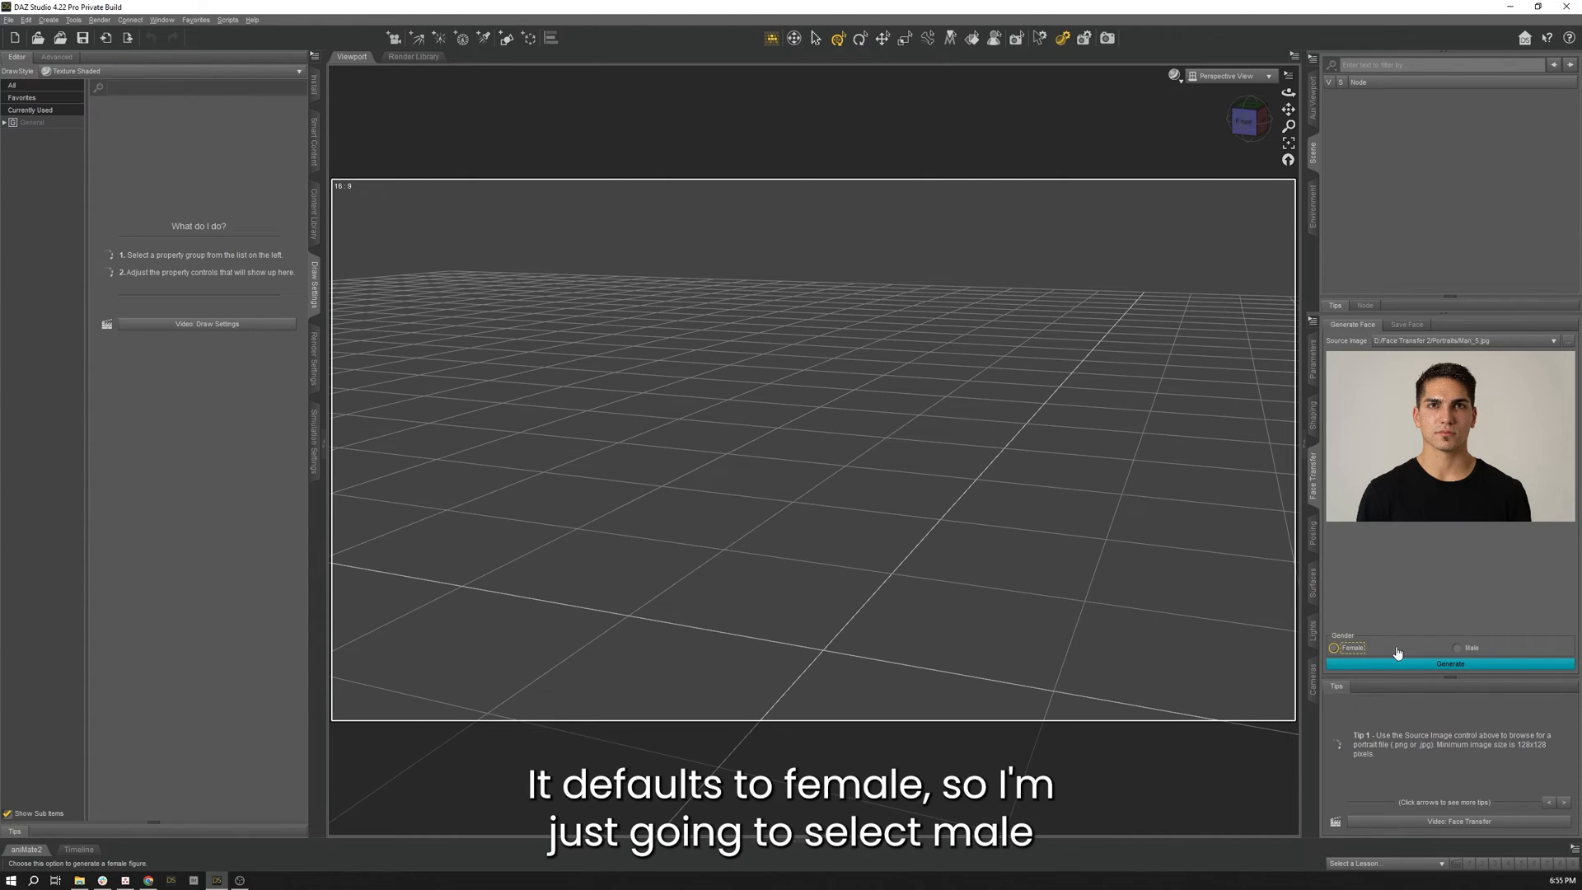
click(1458, 648)
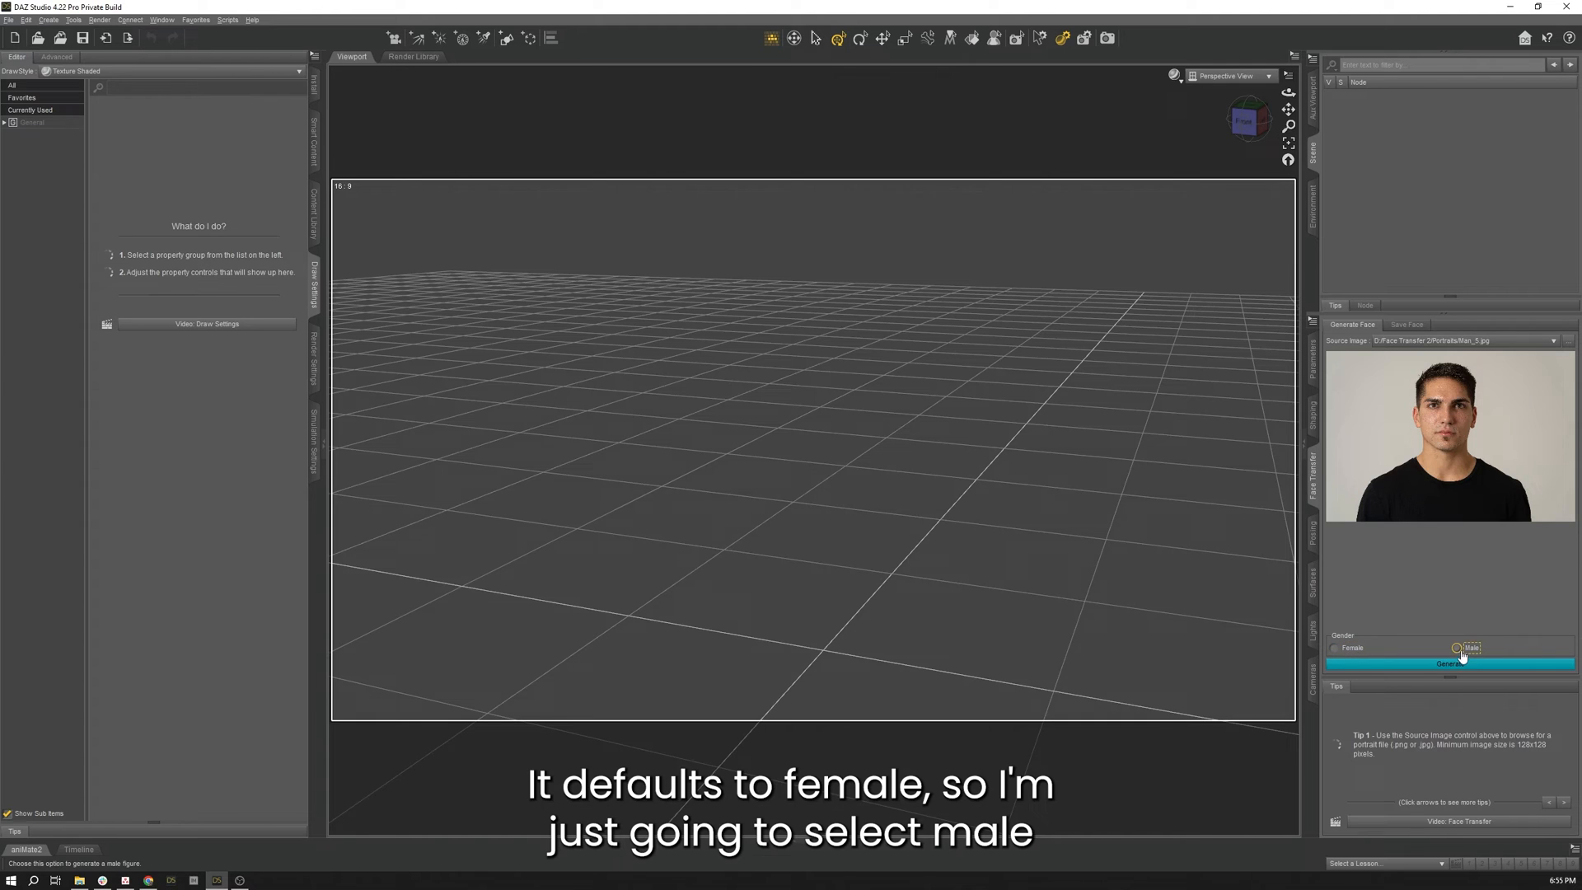
click(1448, 662)
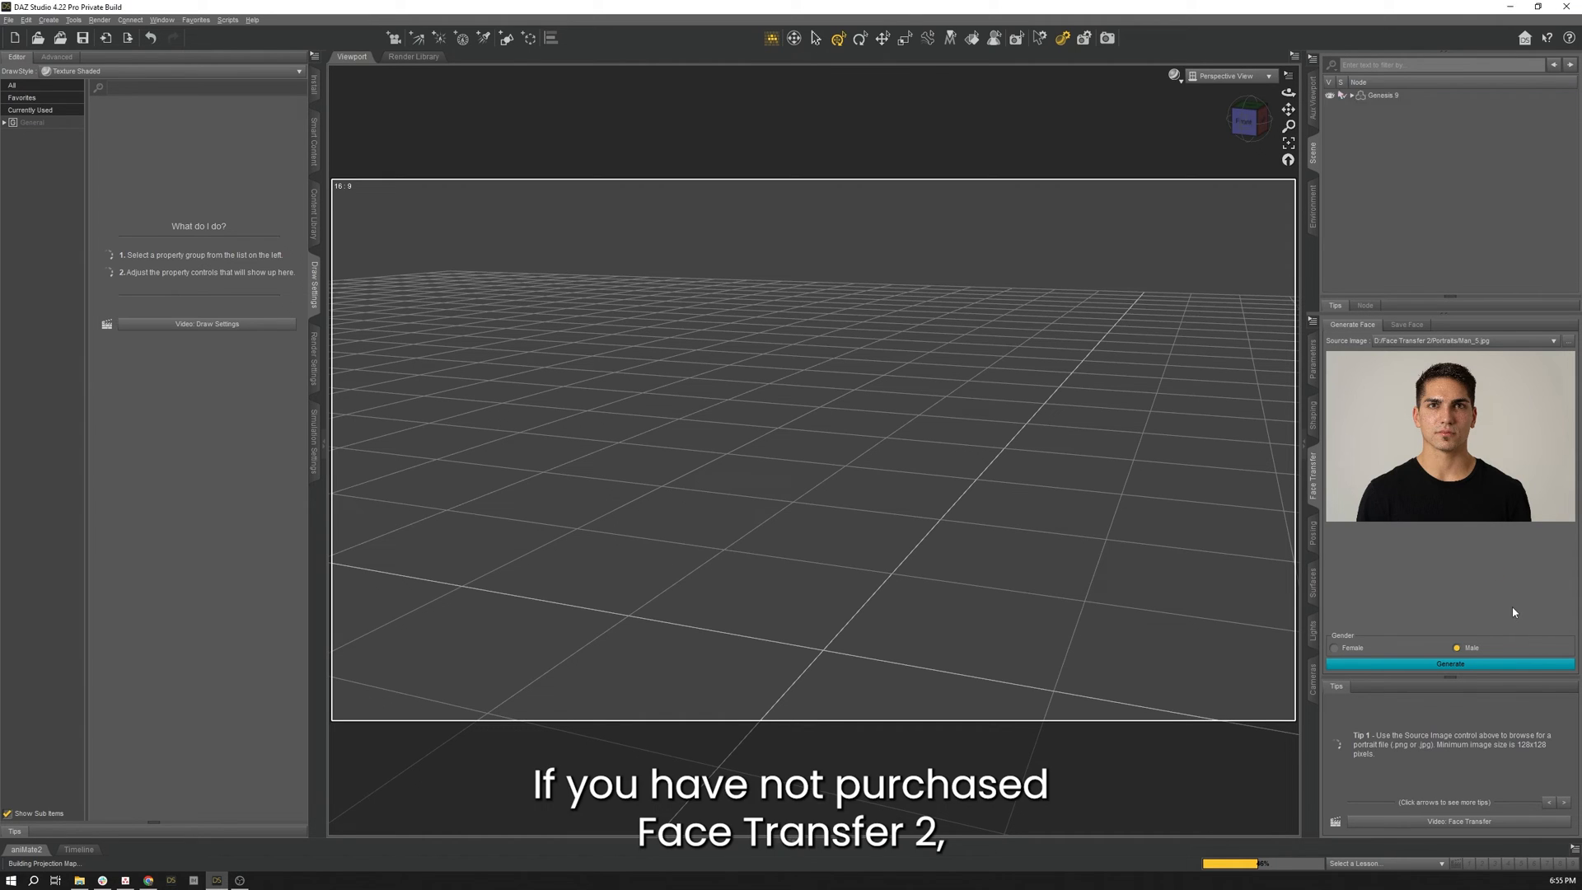
click(1448, 664)
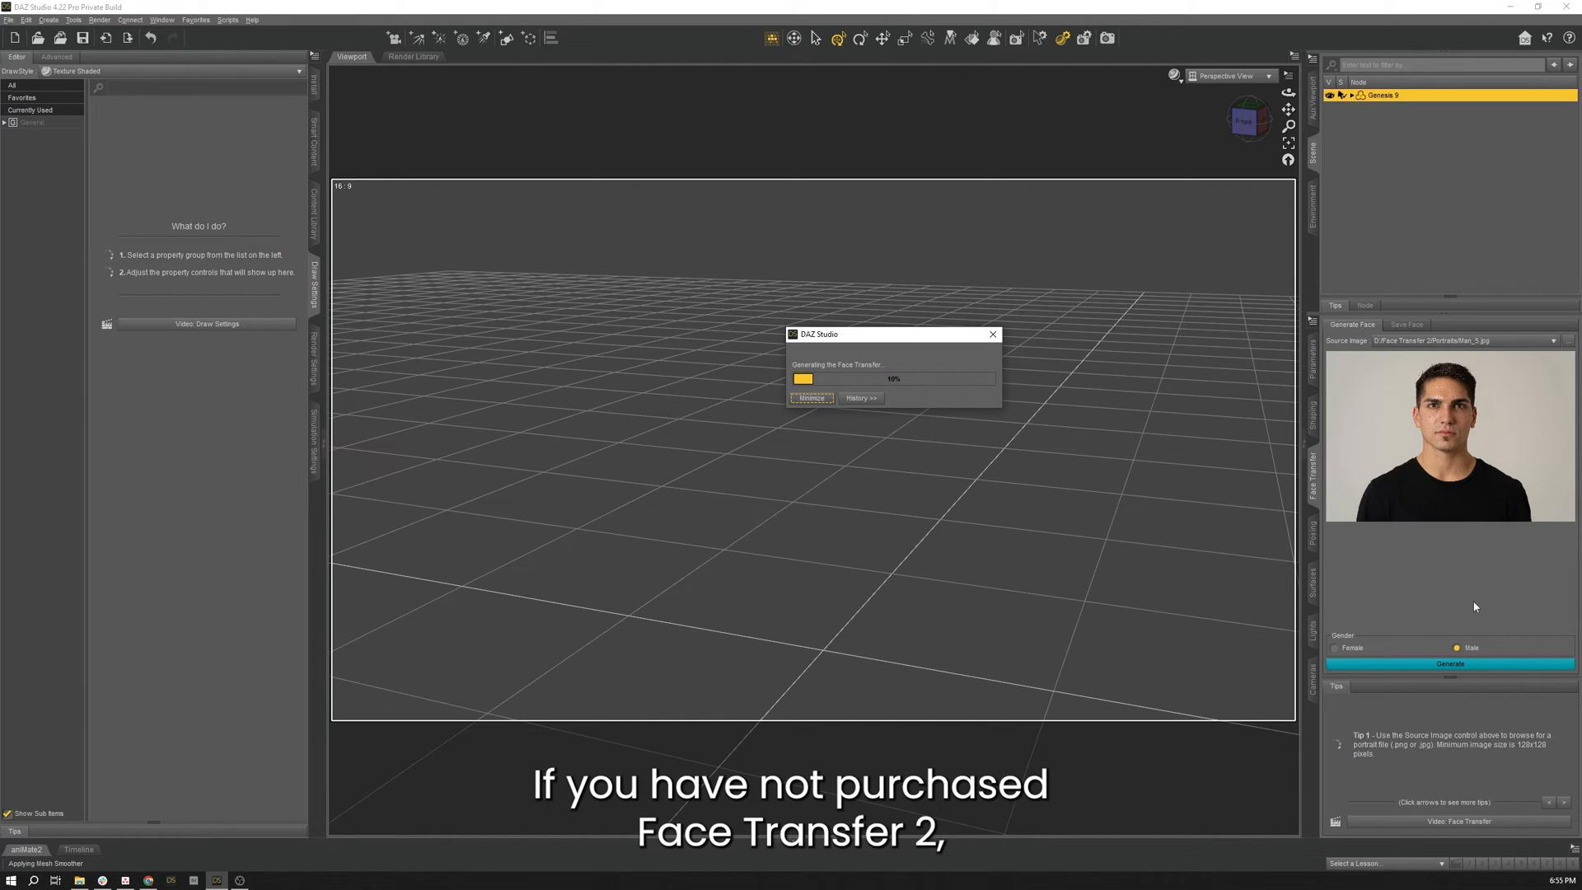
mouse_move(1397, 582)
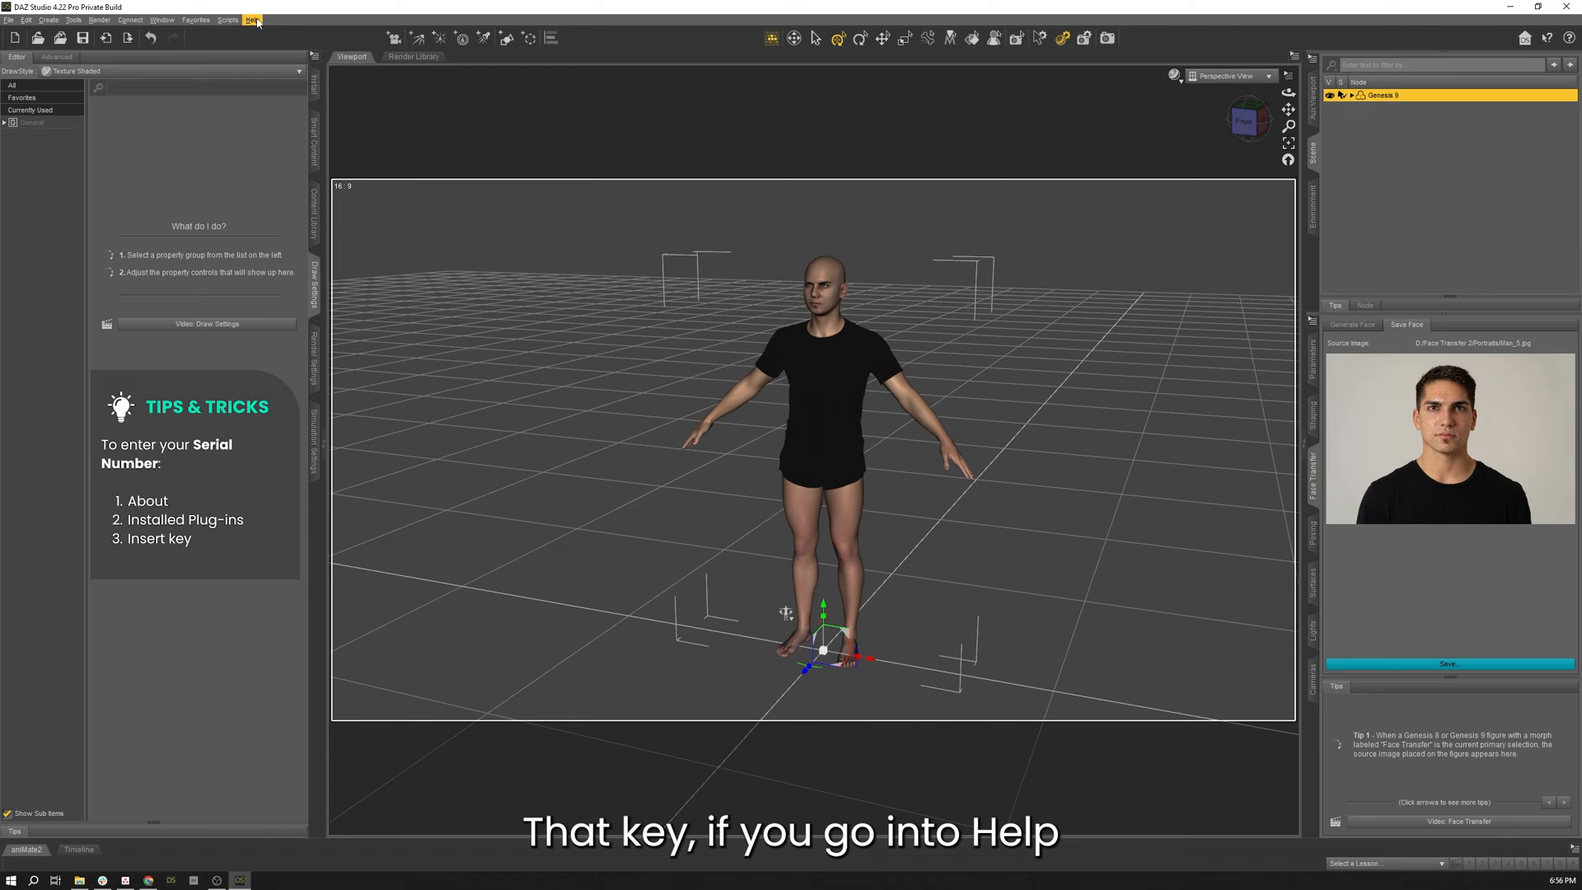
- Show About Installed Plugins from Help and scroll to the Face Transfer 2 entry
click(250, 19)
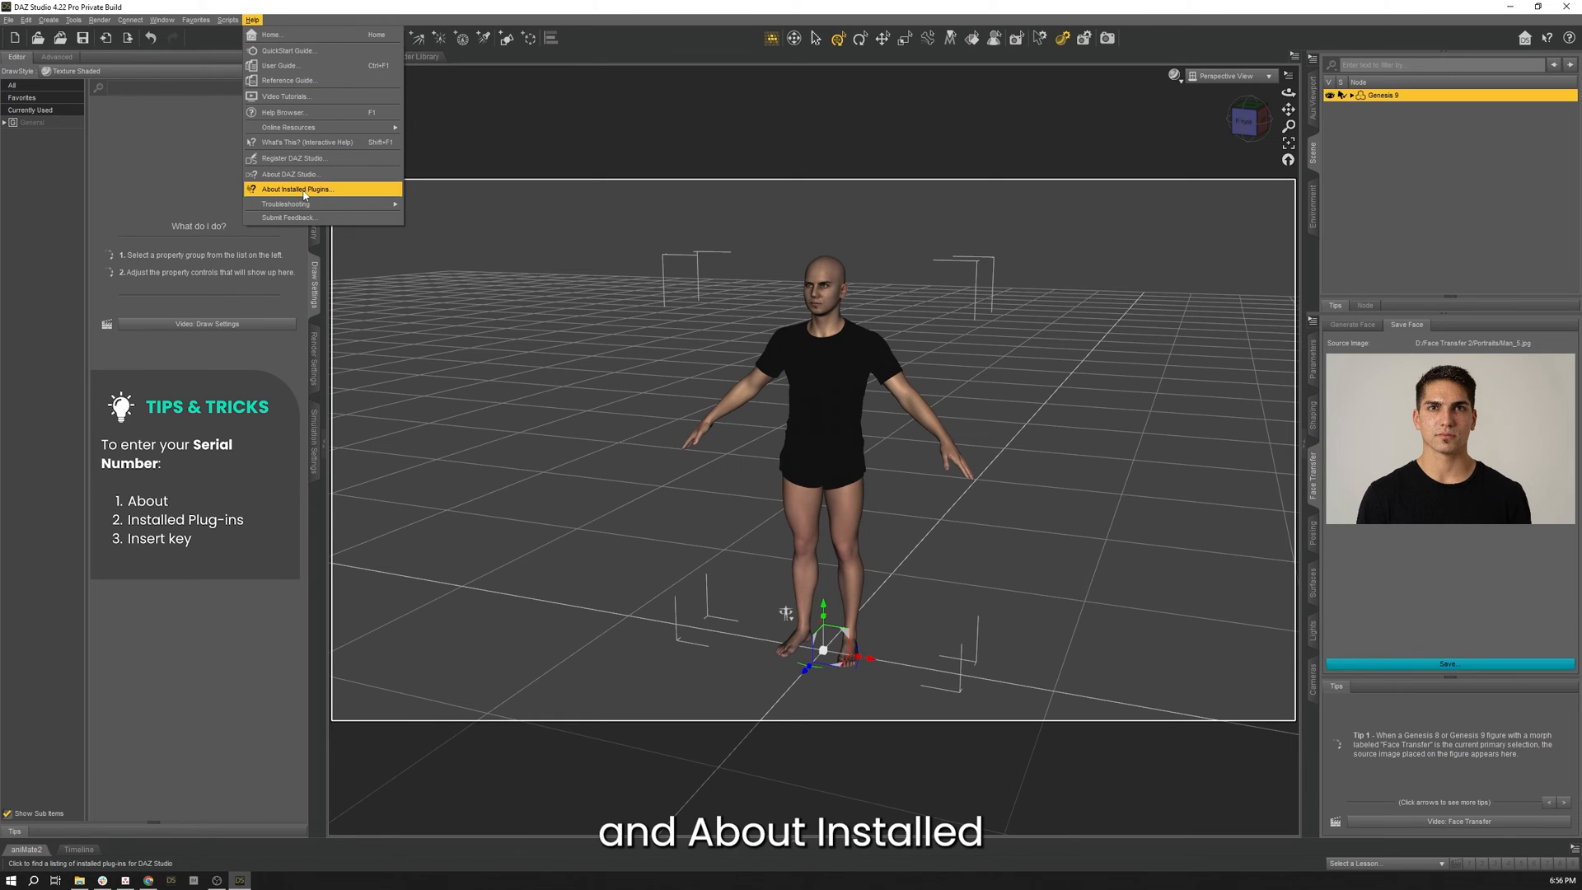
click(295, 188)
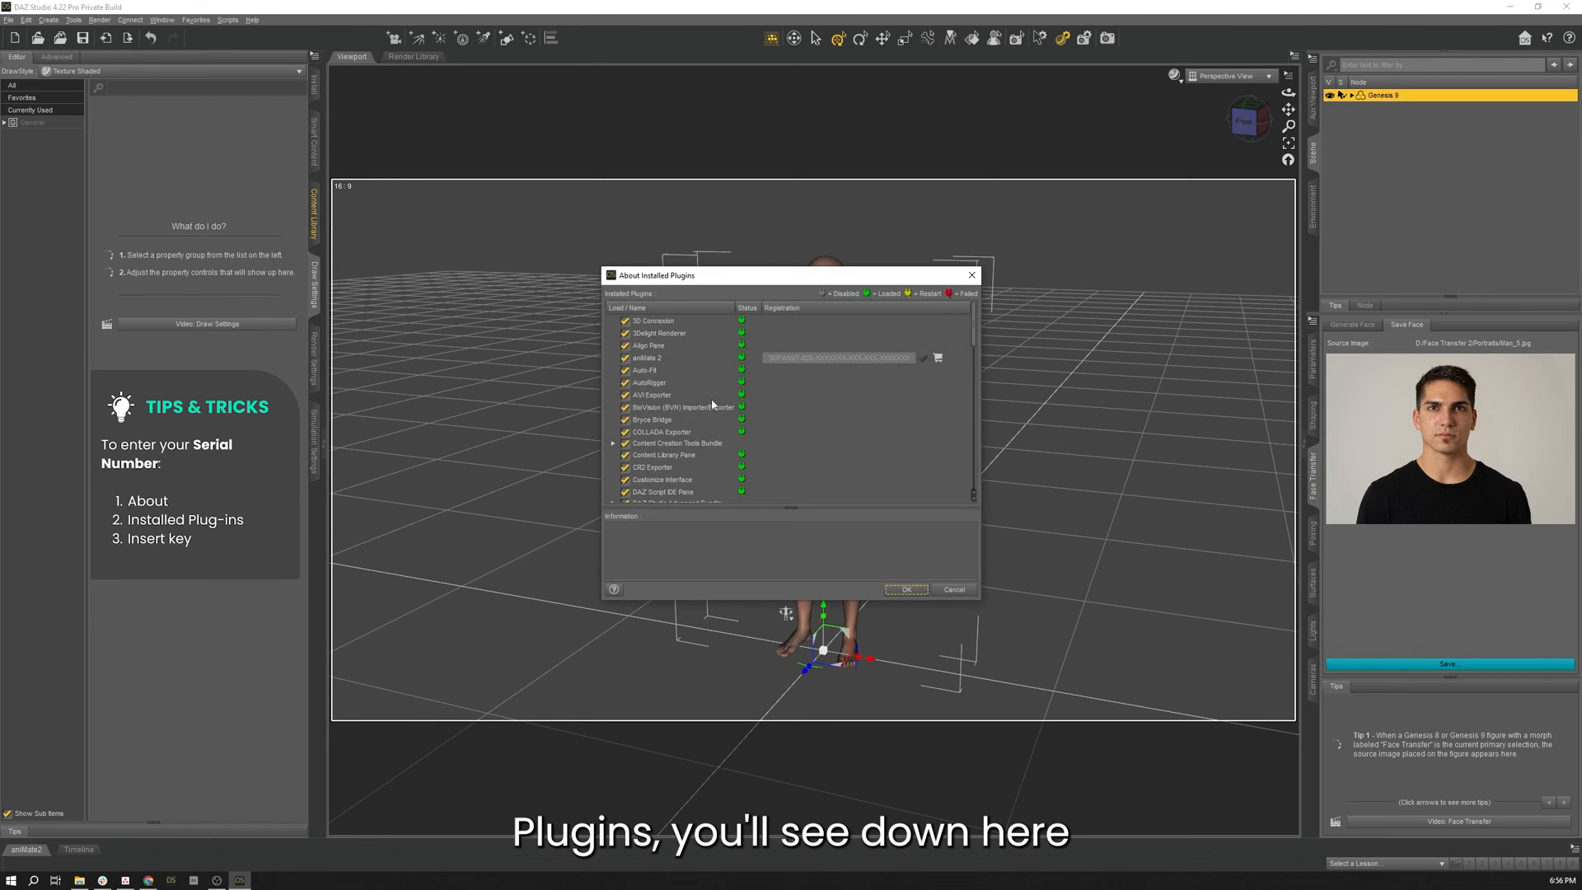
scroll(down, 3)
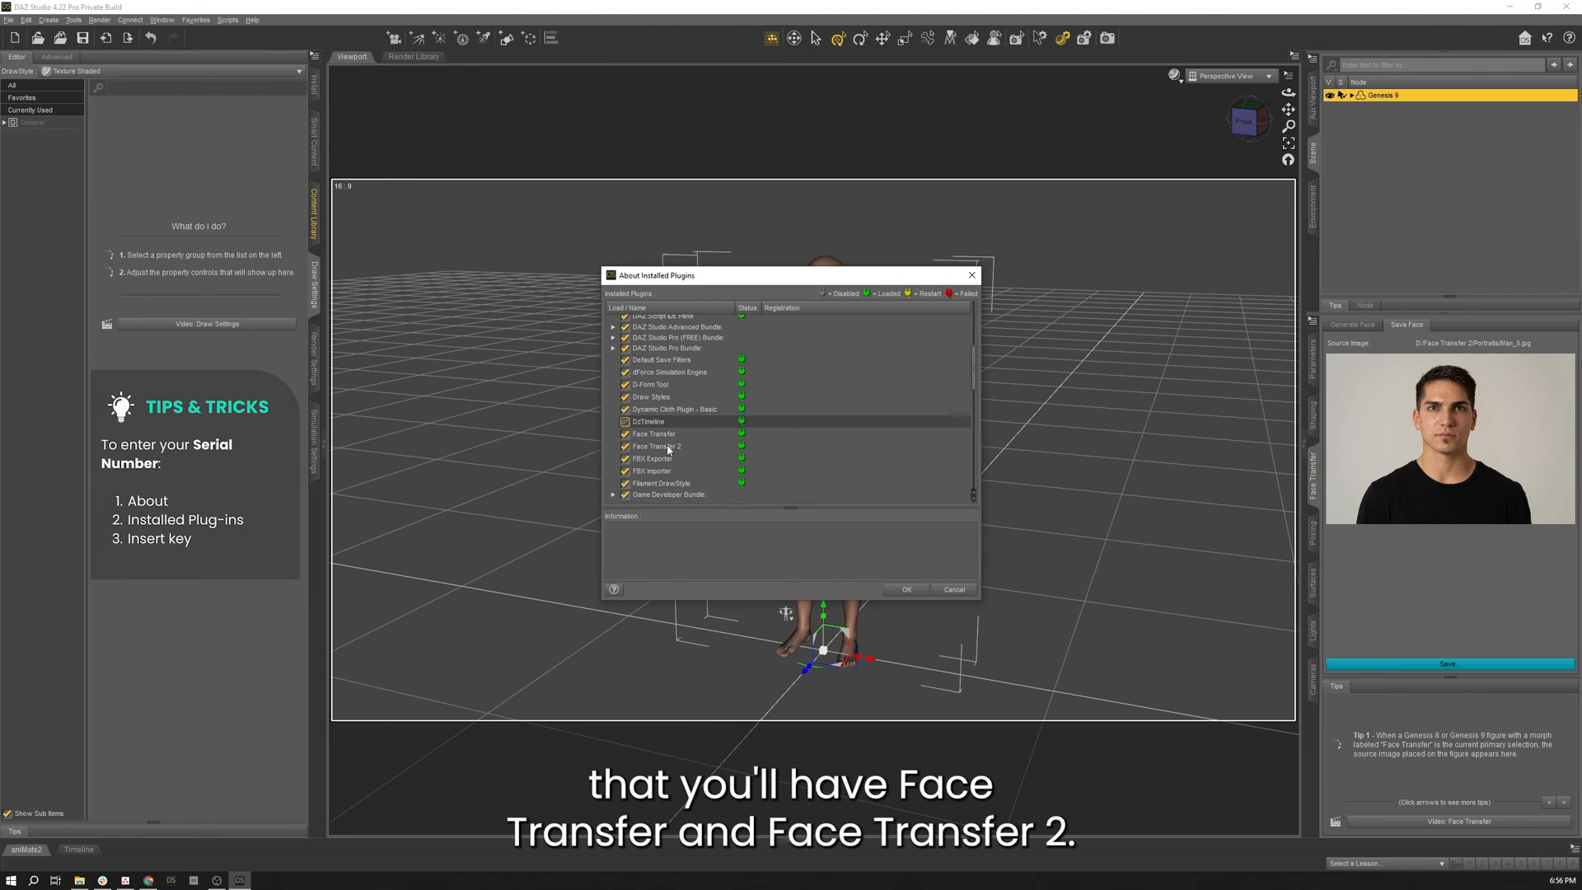
scroll(up, 3)
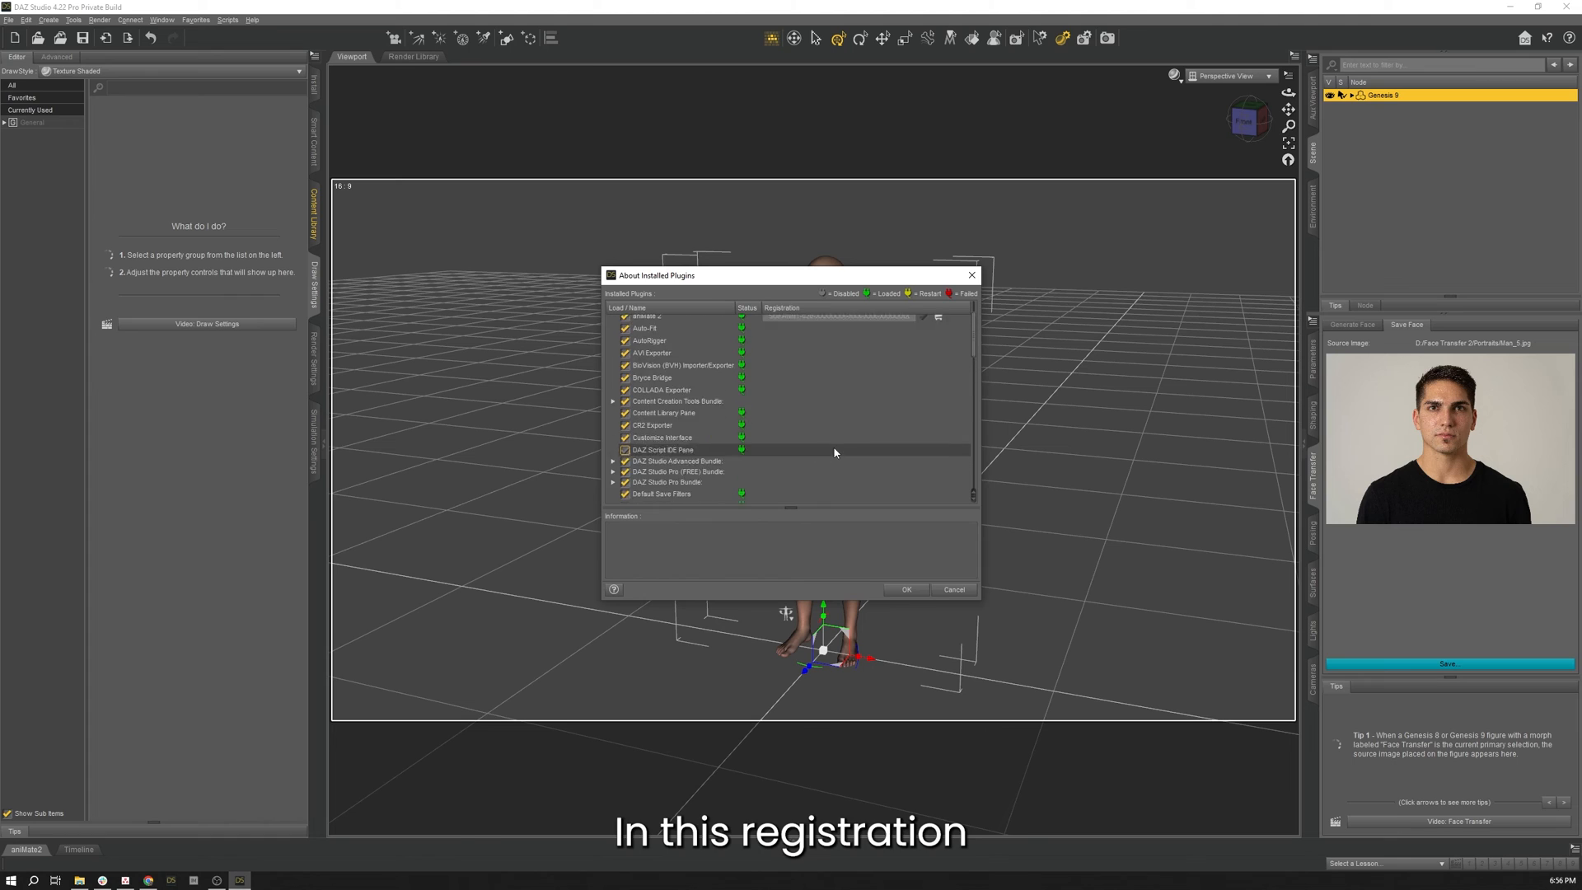
scroll(up, 3)
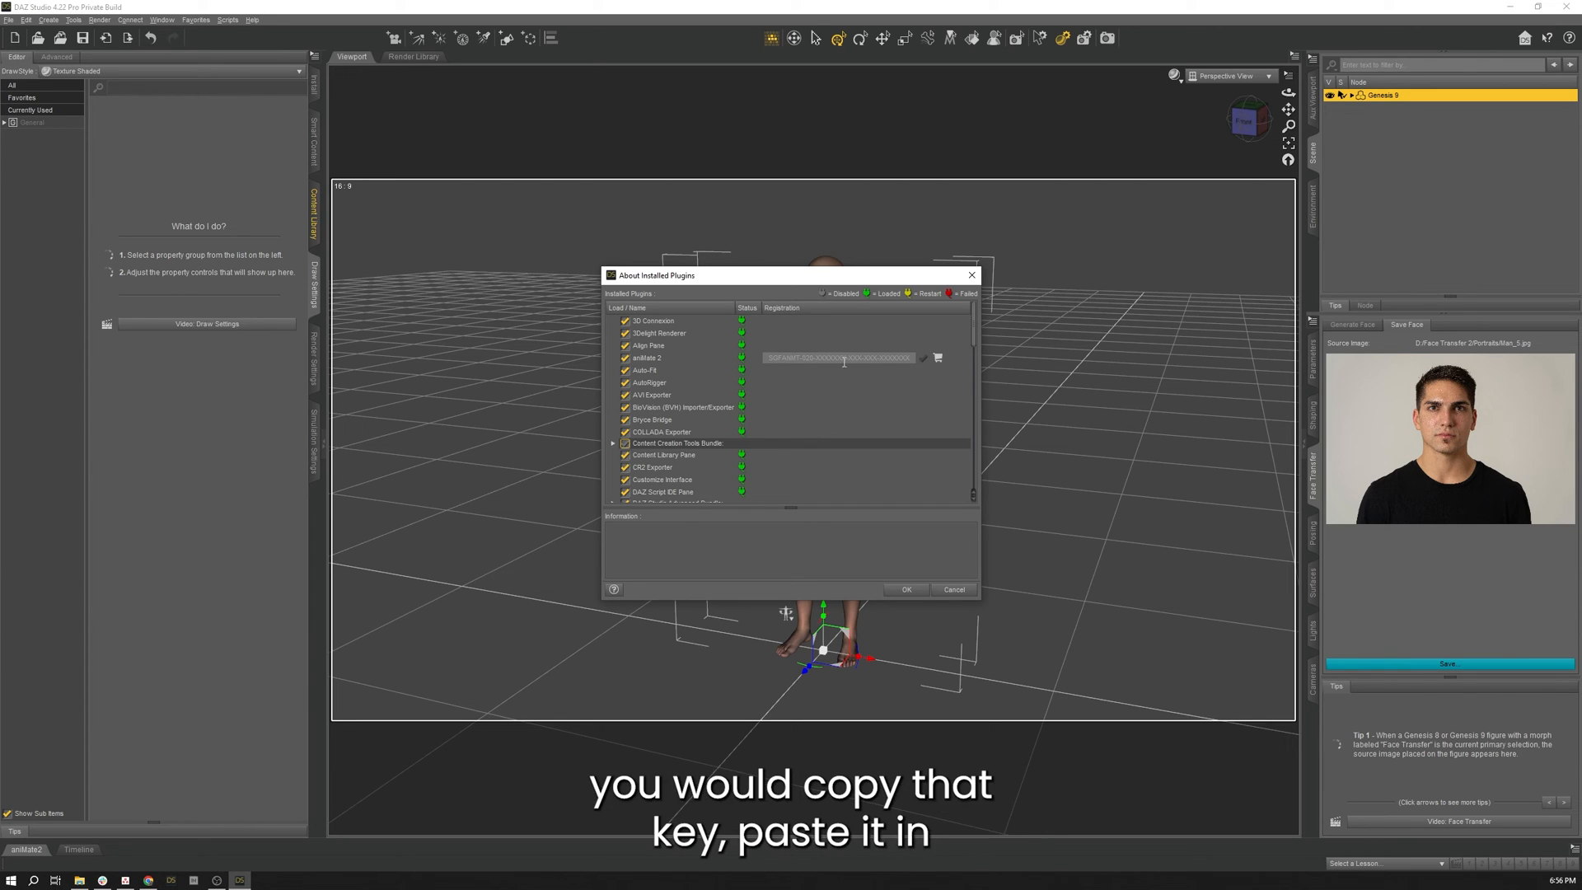
scroll(down, 3)
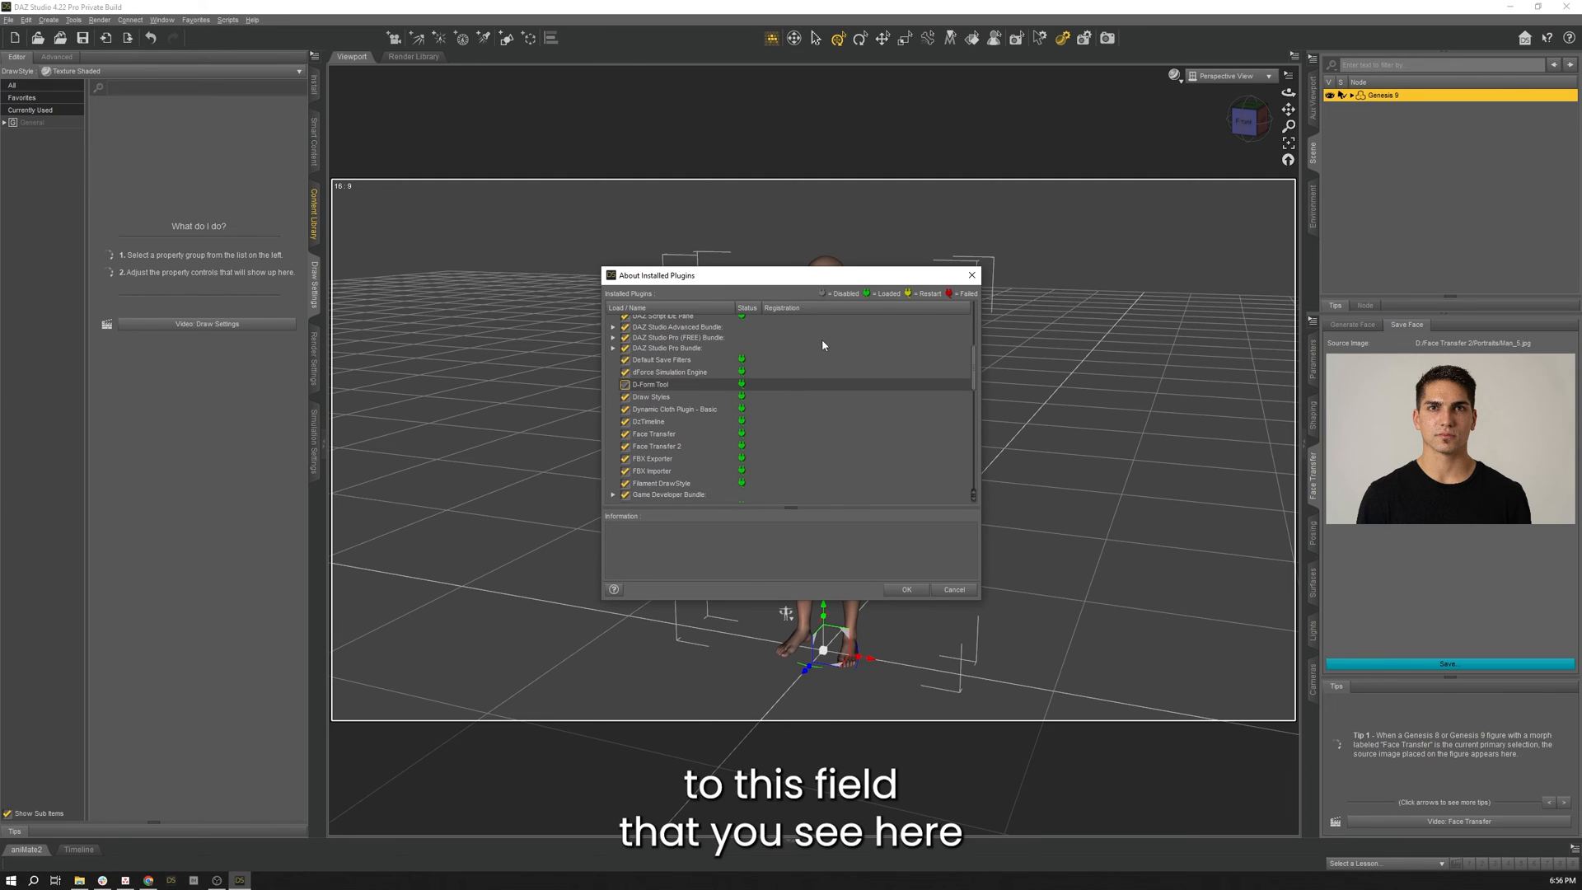
scroll(up, 3)
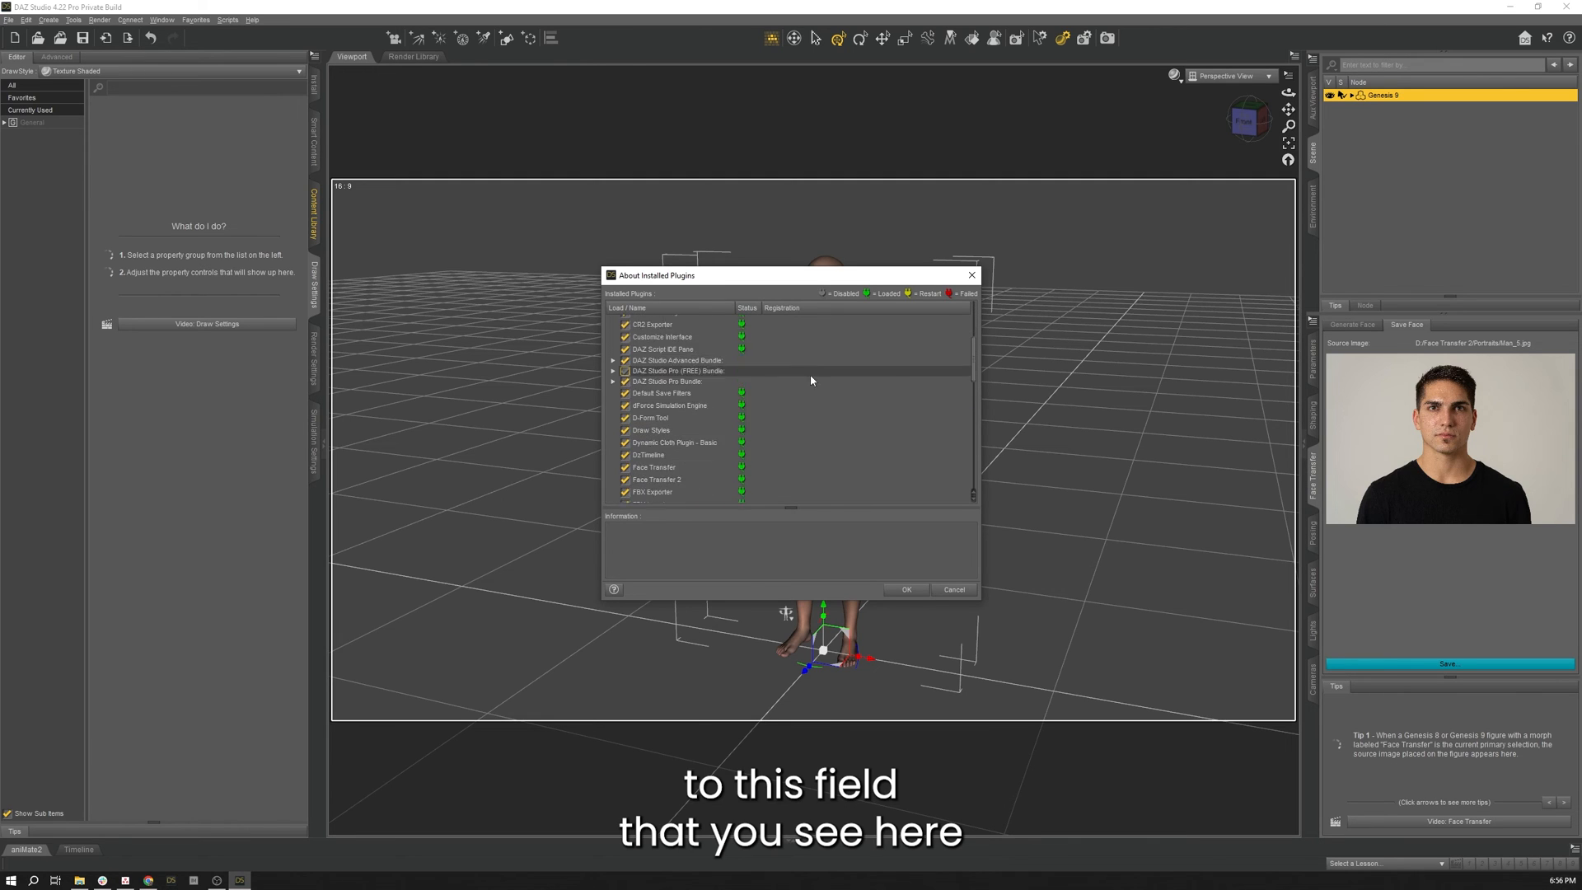
scroll(down, 3)
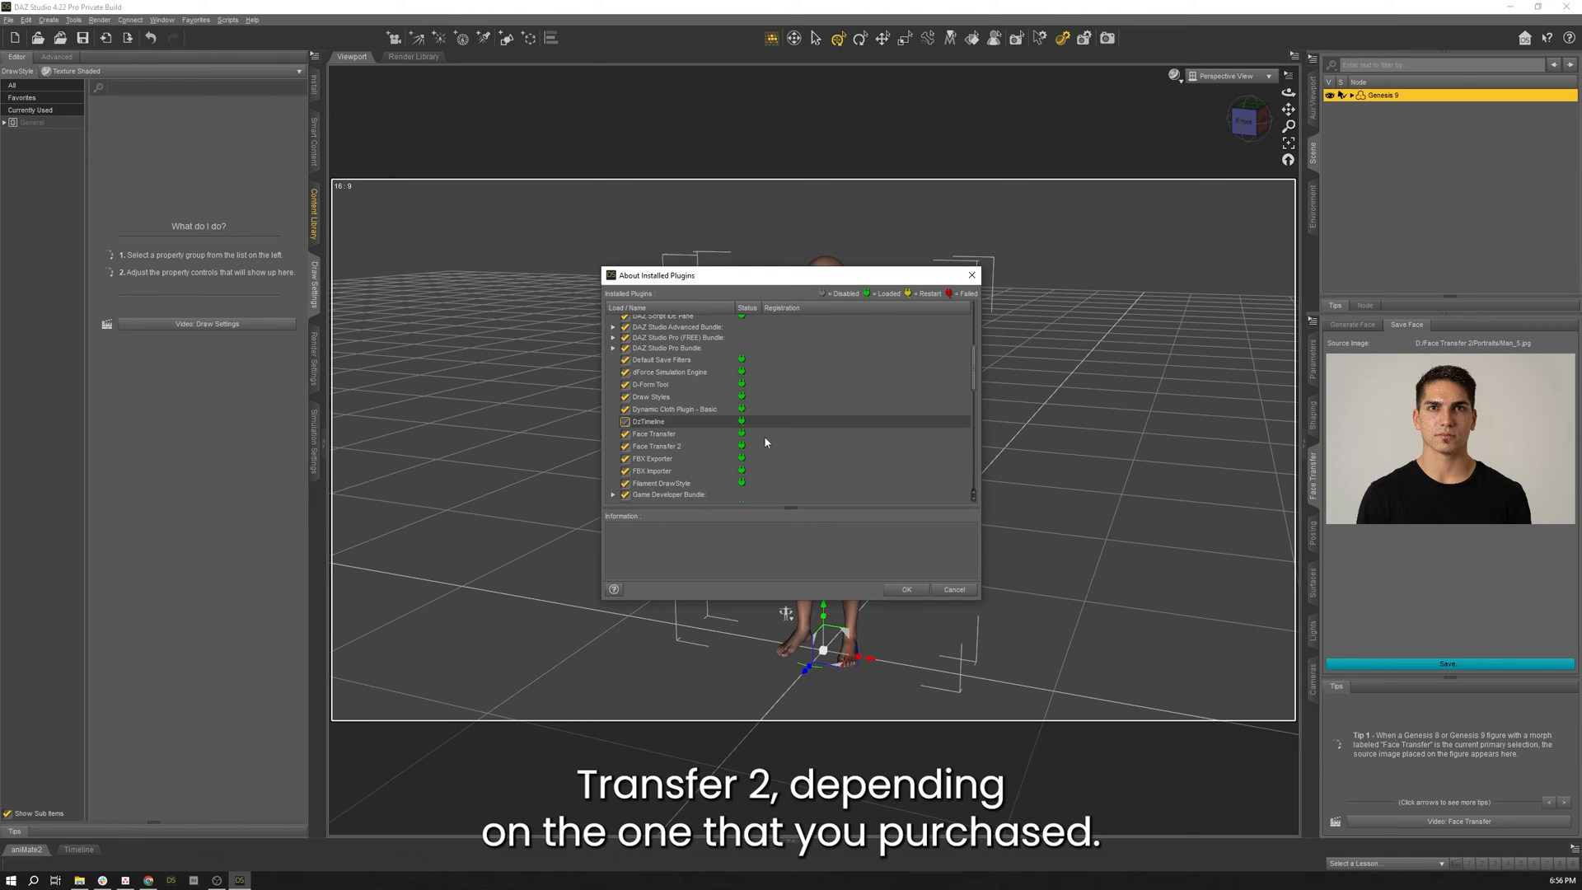
mouse_move(862, 529)
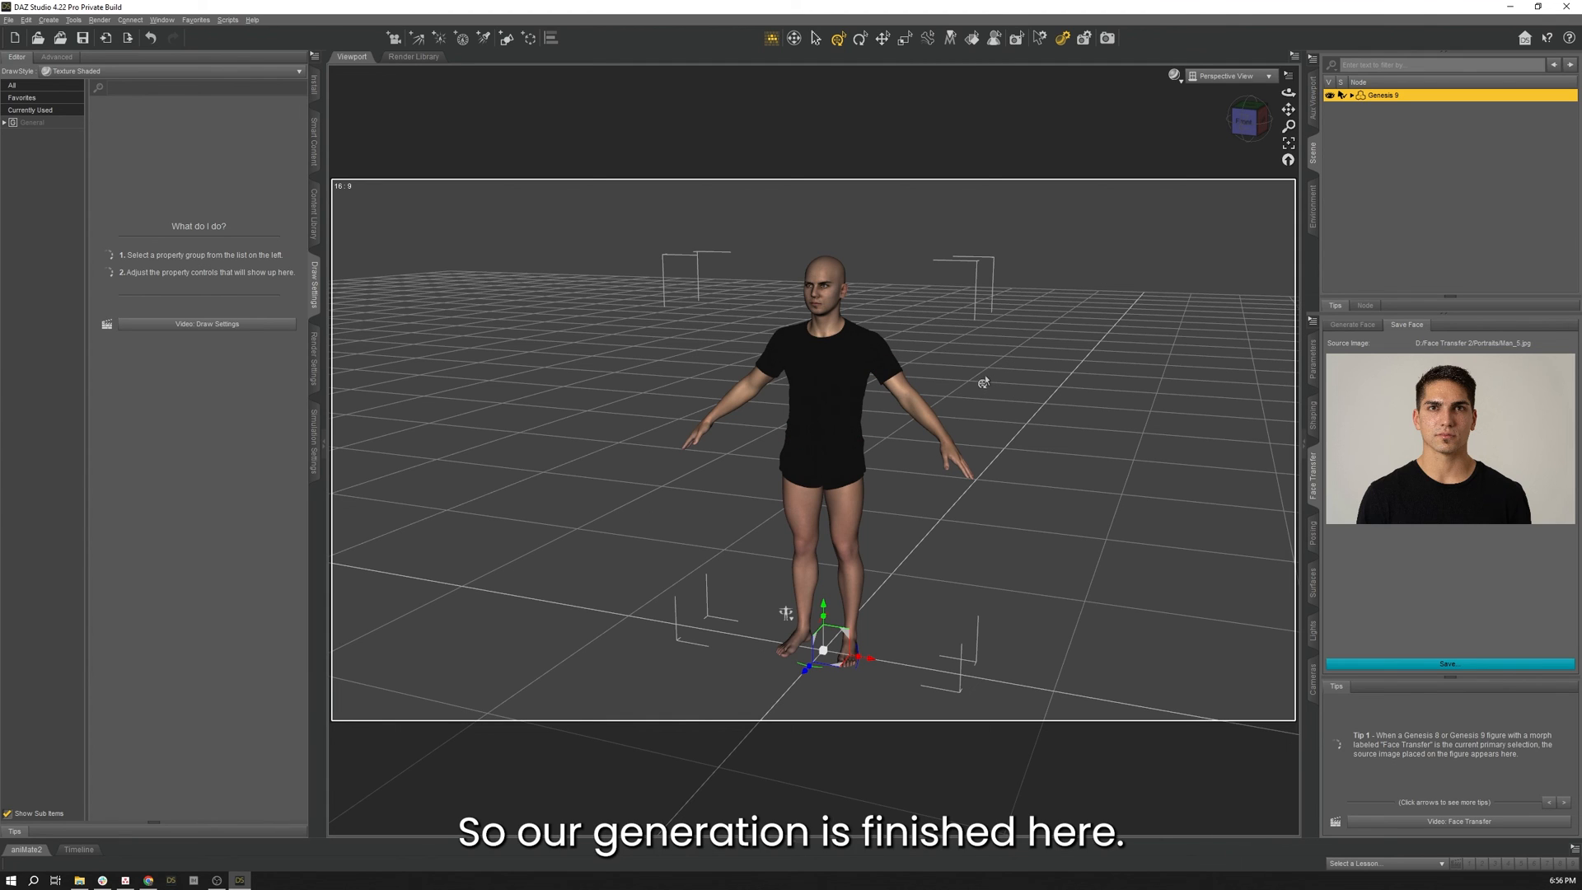
mouse_move(1425, 626)
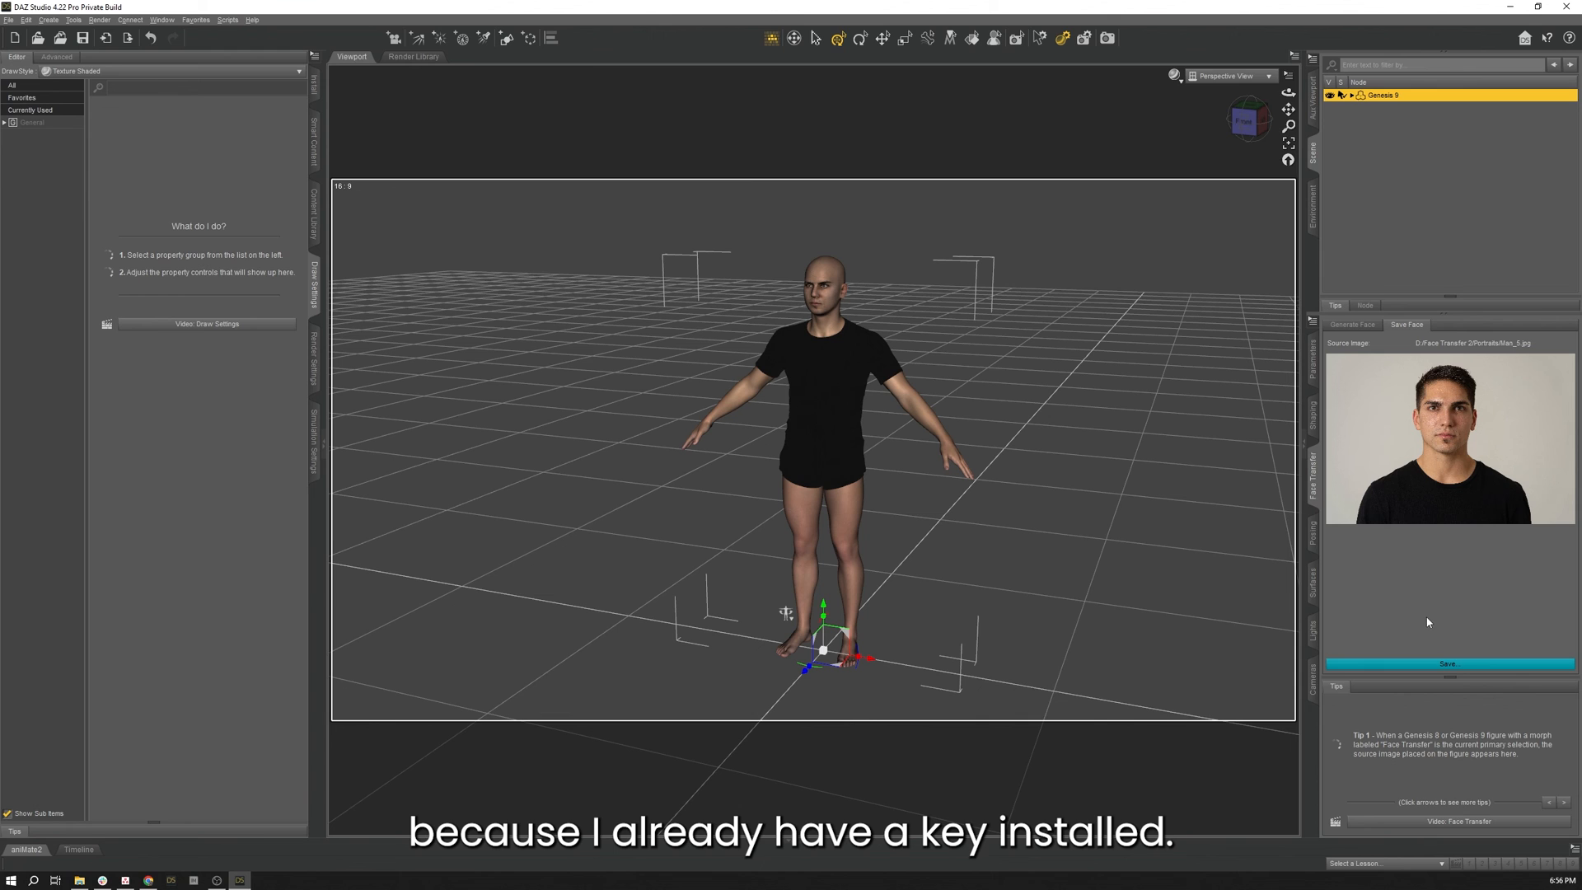
- Select the generated figure's head in the viewport for framing
click(826, 282)
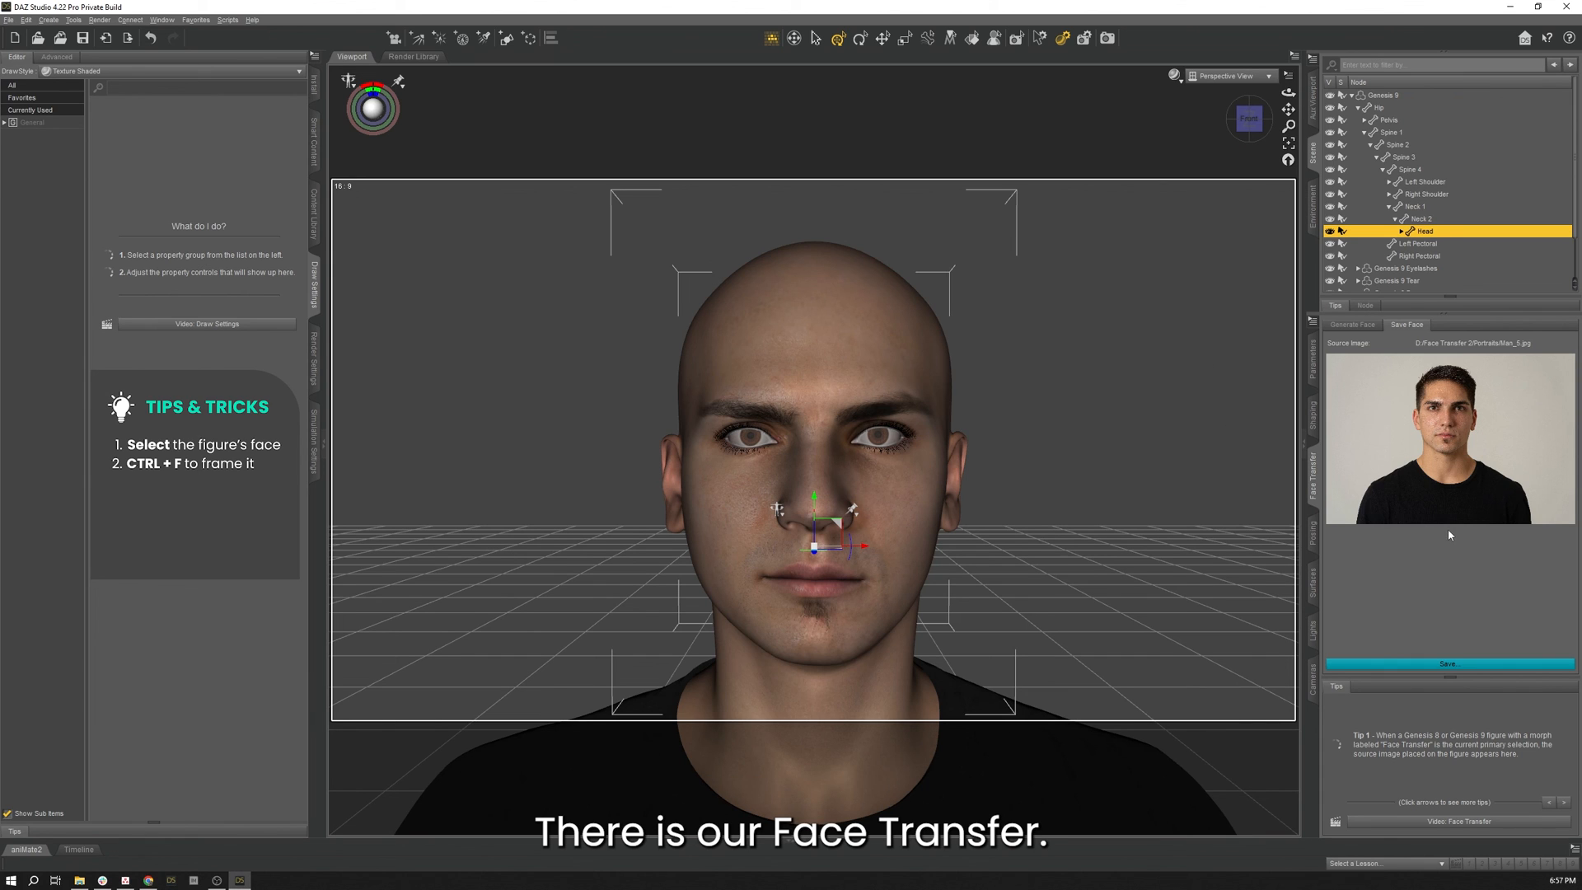
mouse_move(1501, 627)
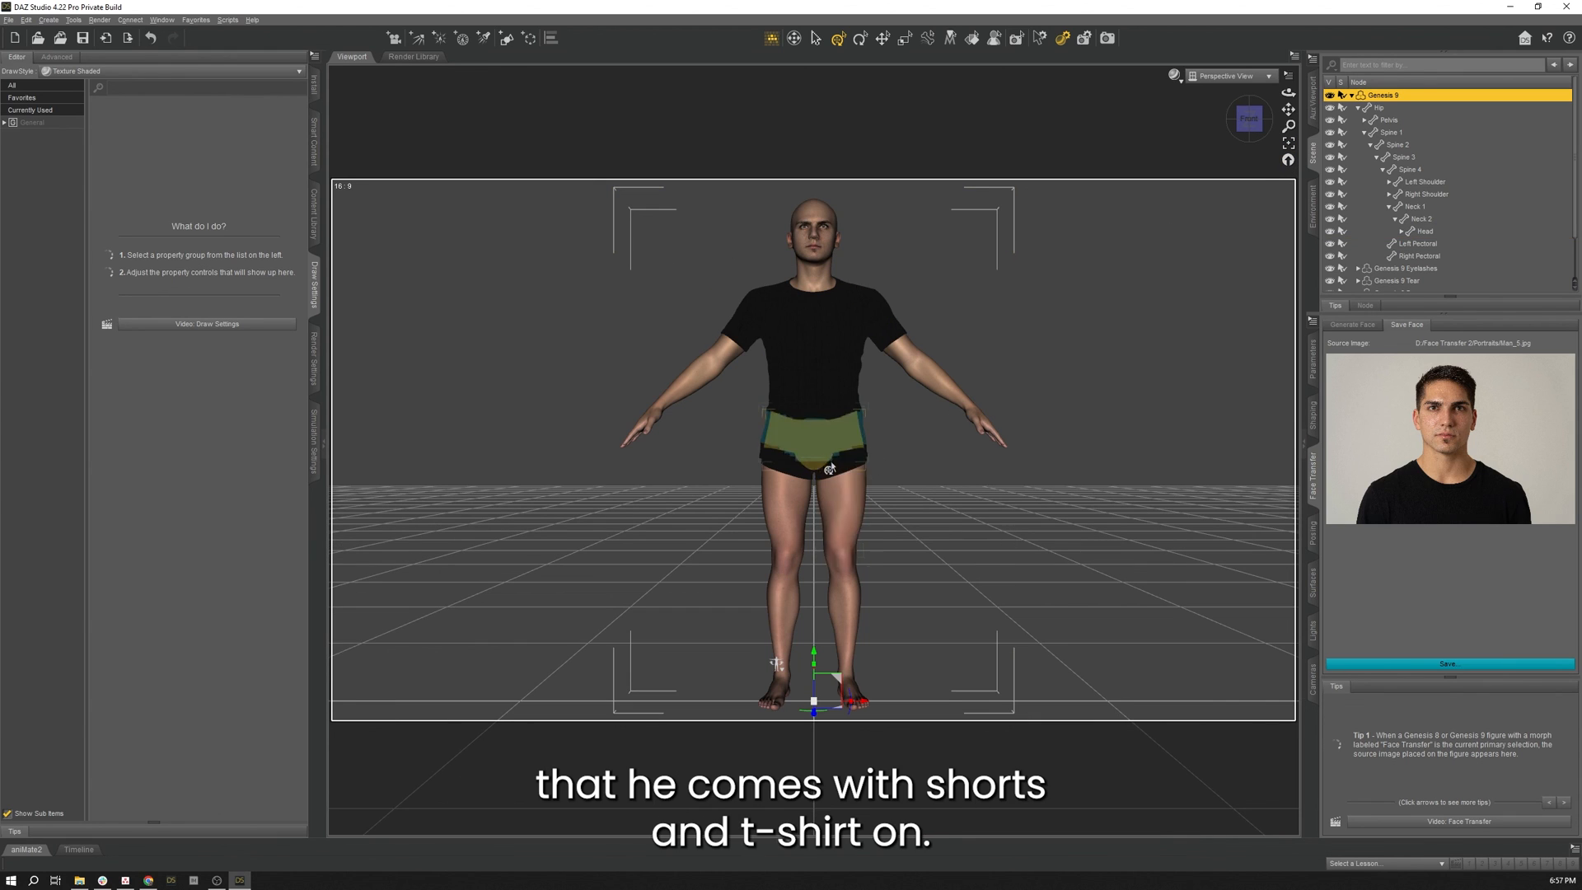
mouse_move(836, 417)
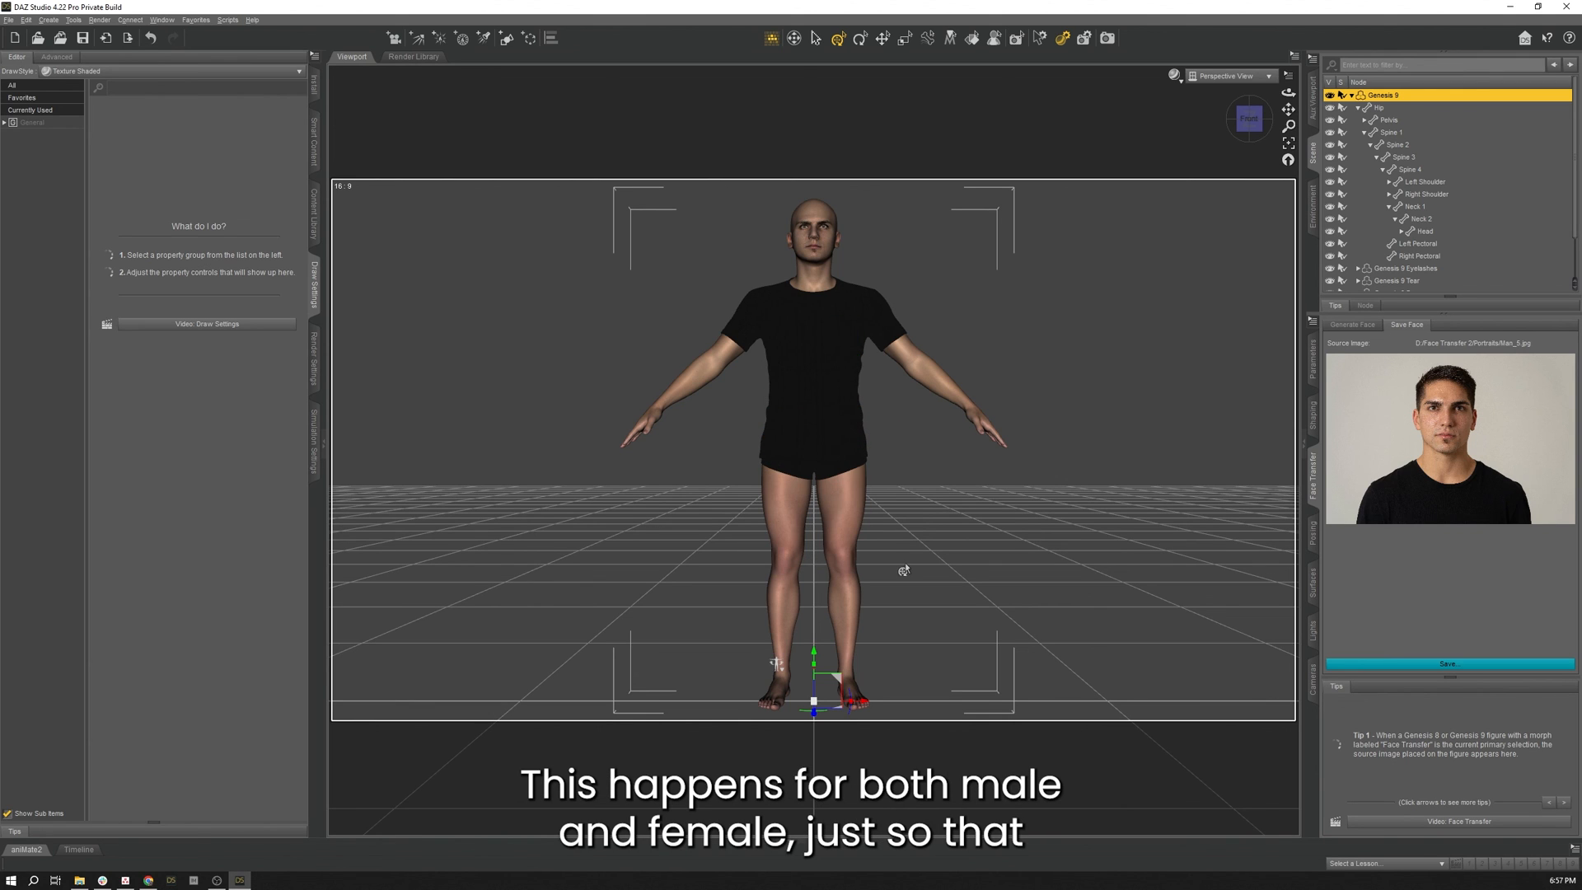
mouse_move(983, 555)
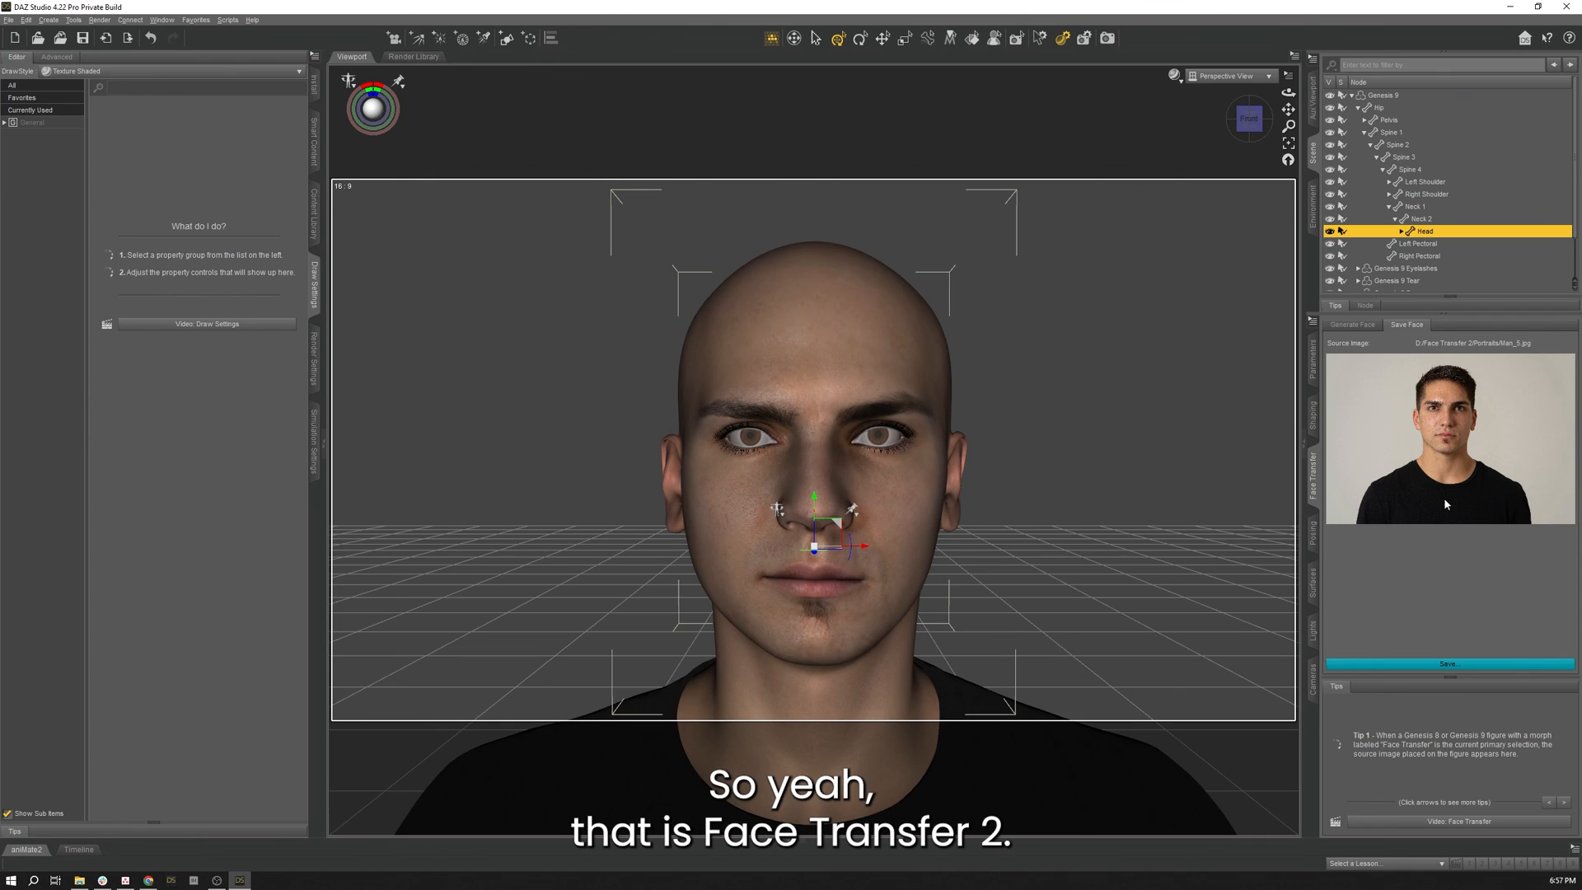
mouse_move(1437, 580)
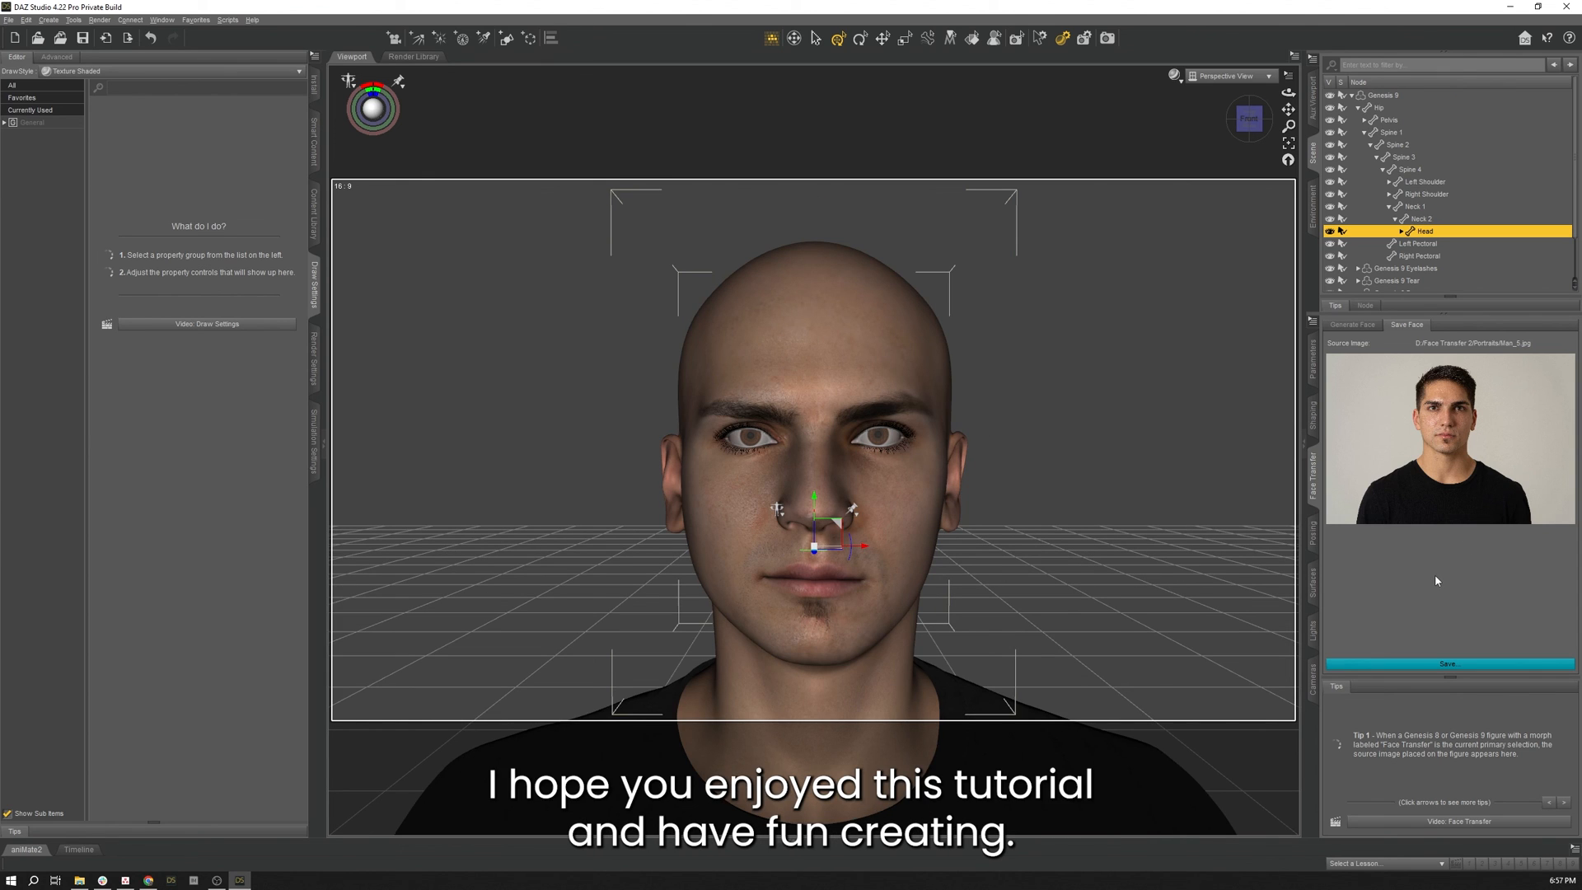